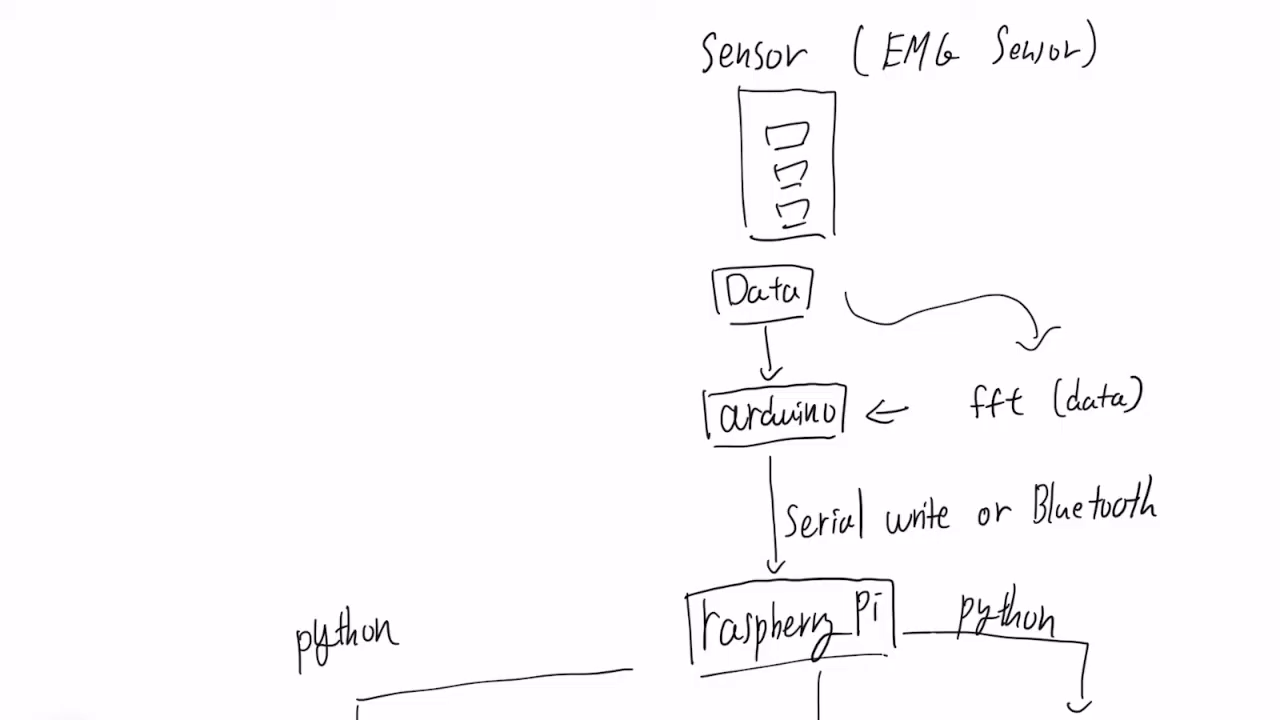
- Highlight the sensor, data and Arduino boxes and handwrite '128 → 8' under fft
{"action": "left_click_drag", "start_coordinate": [660, 20], "coordinate": [620, 560]}
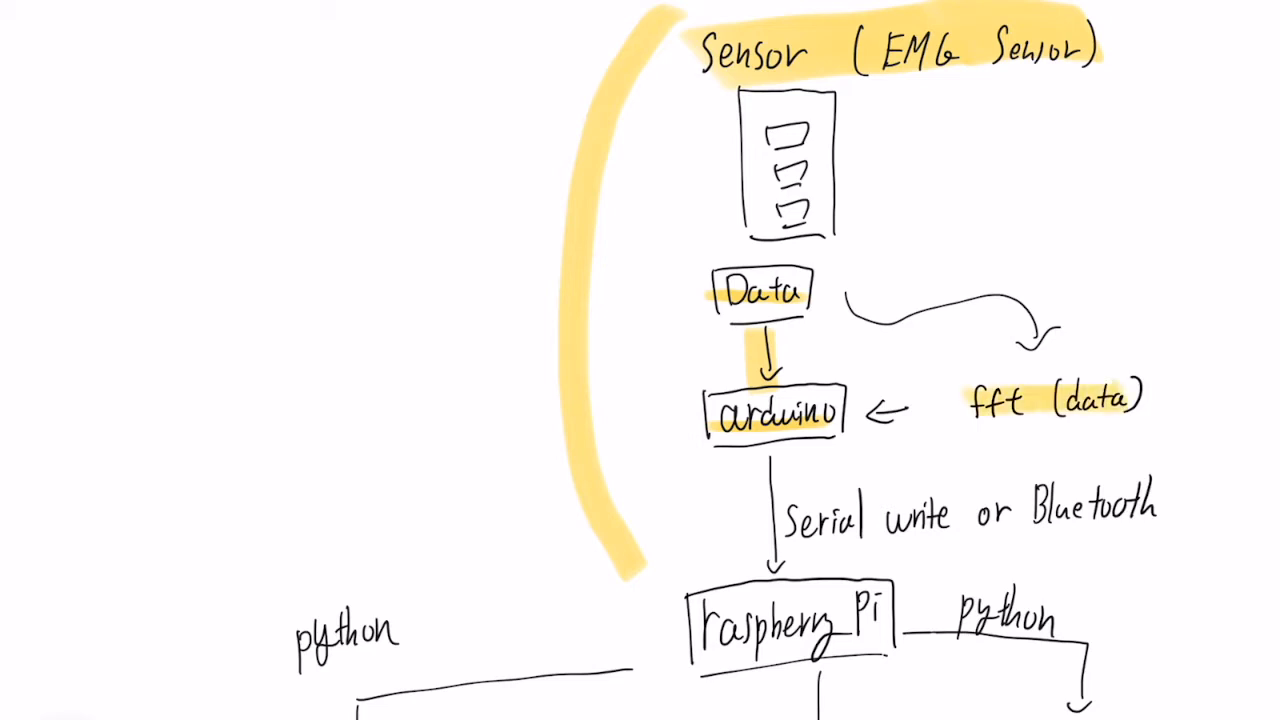
{"action": "type", "text": "128"}
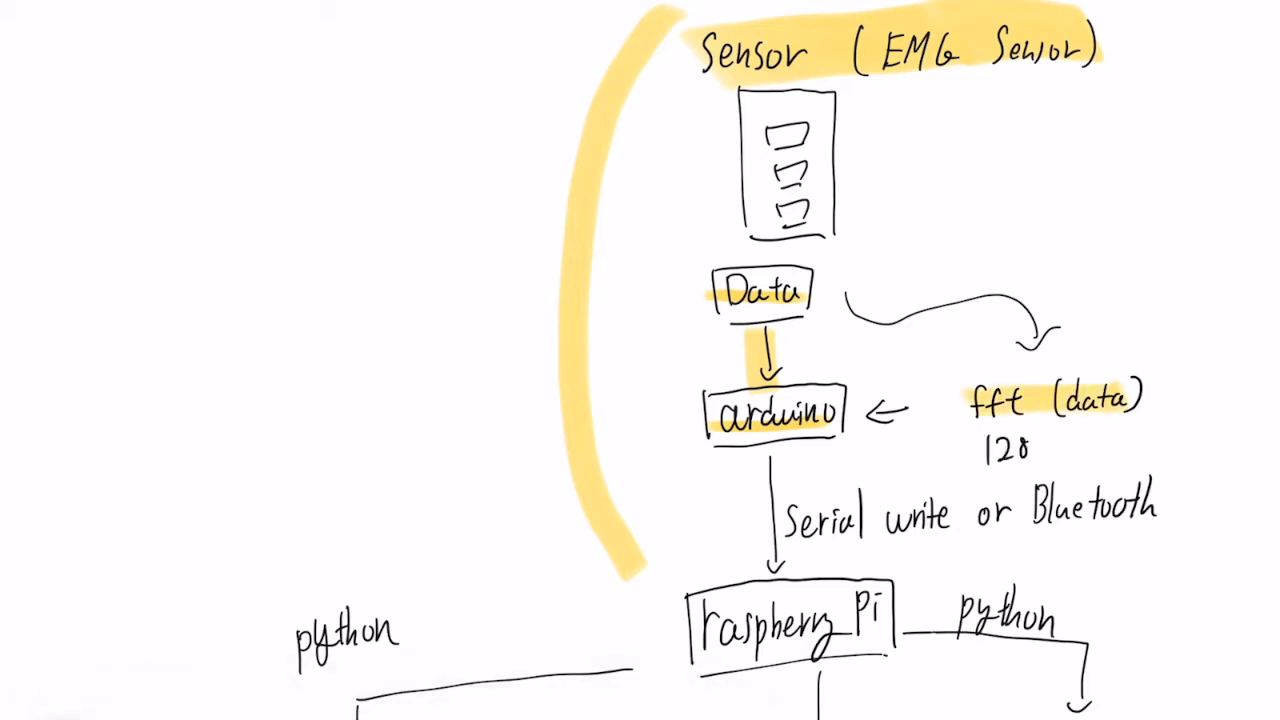
{"action": "type", "text": "→ 8"}
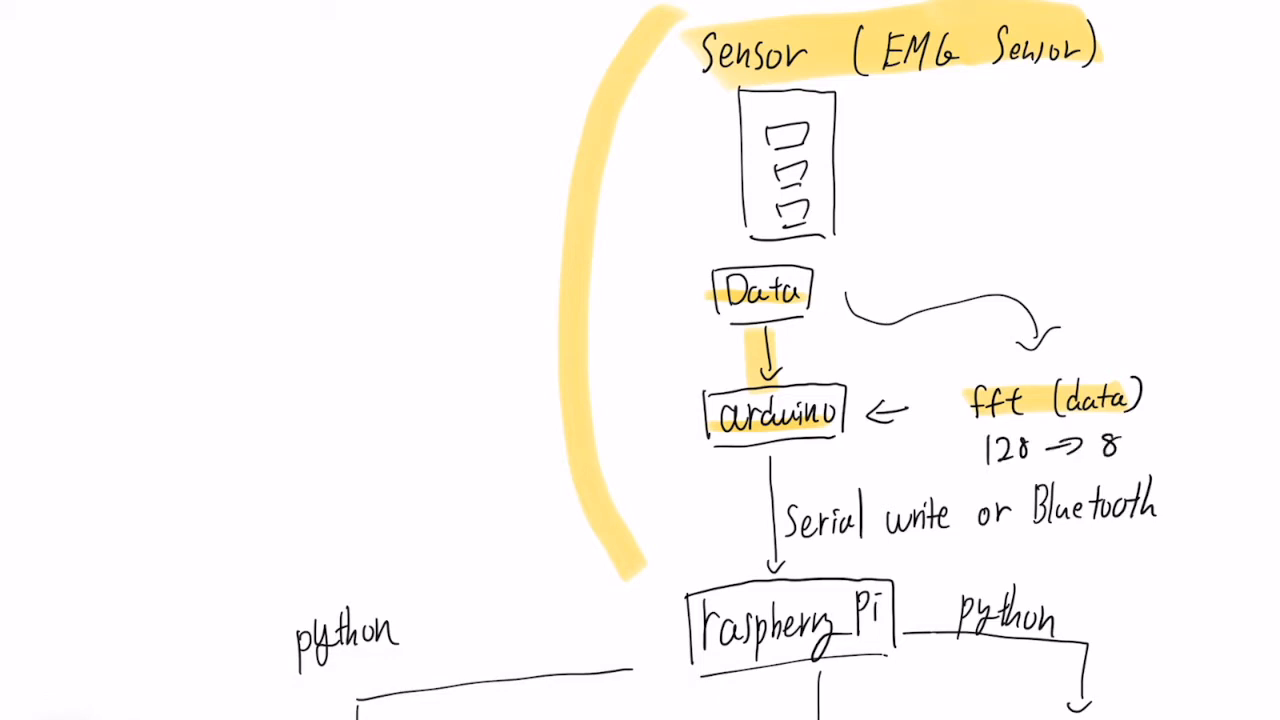
{"action": "type", "text": "mhas"}
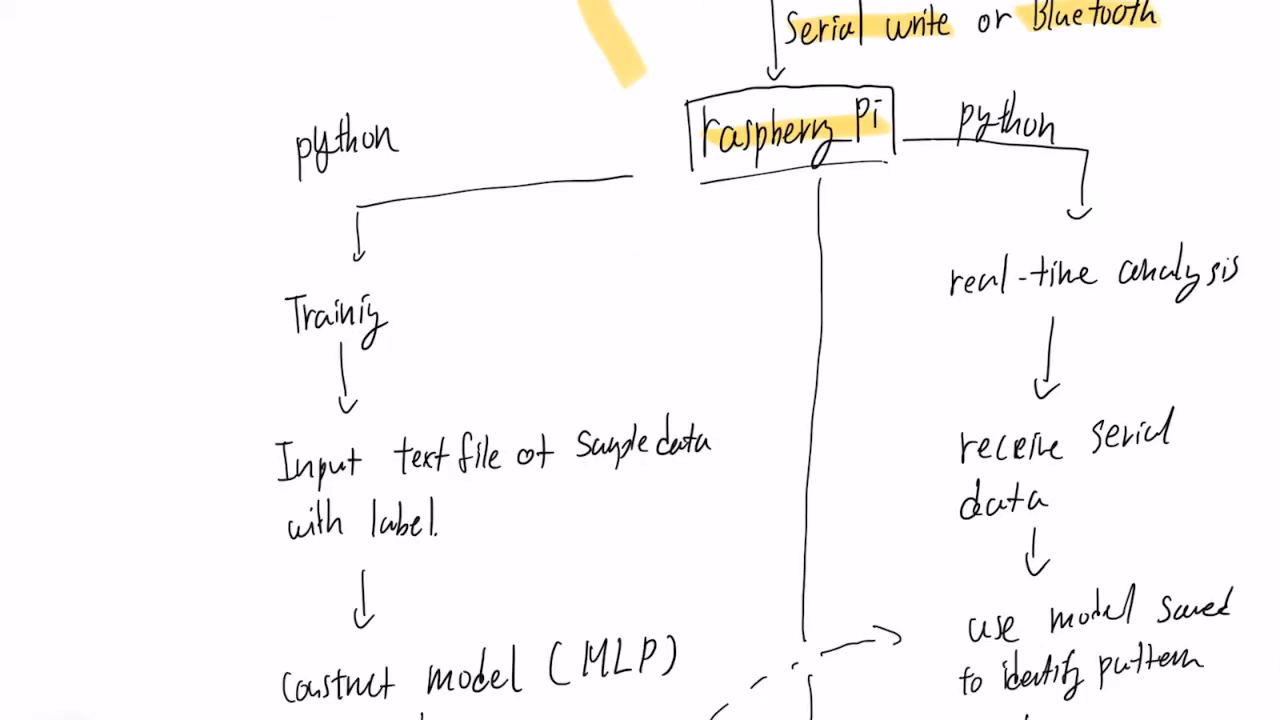
- Highlight Training, MLP construction and model saving, then handwrite 'MLP → Epochs ↑'
{"action": "scroll", "scroll_direction": "down", "scroll_amount": 3}
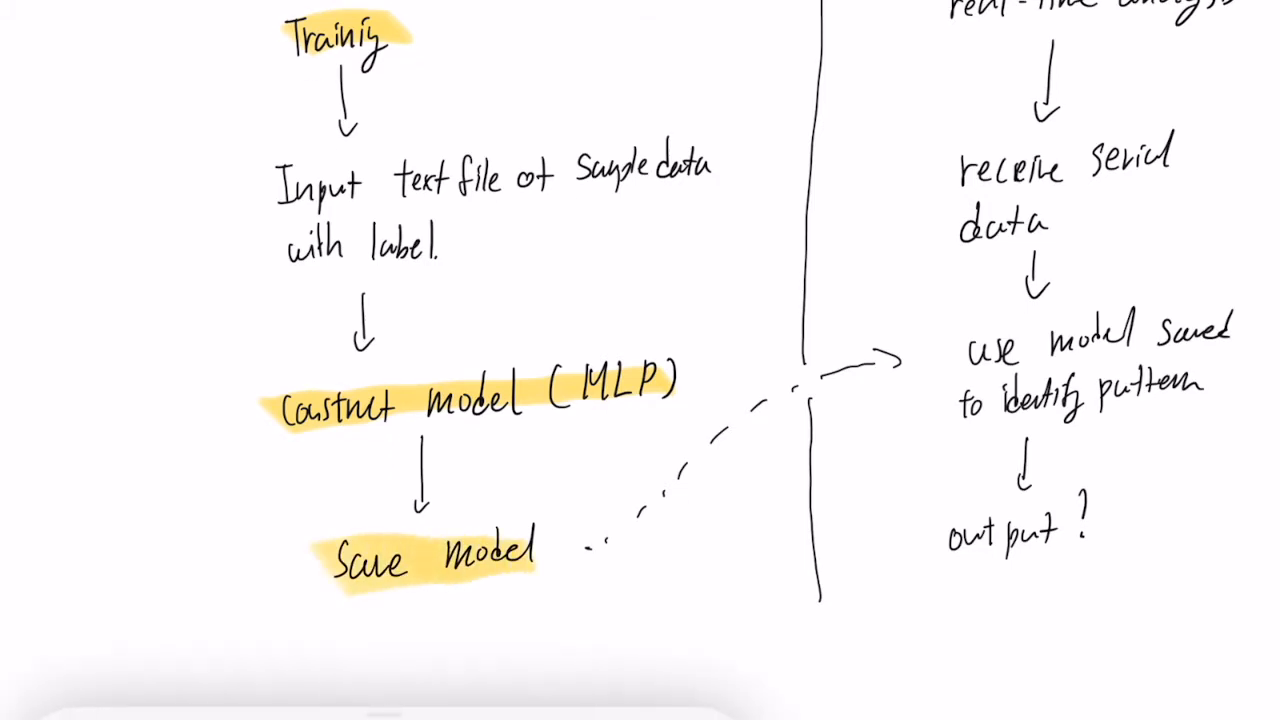
{"action": "scroll", "scroll_direction": "down", "scroll_amount": 3}
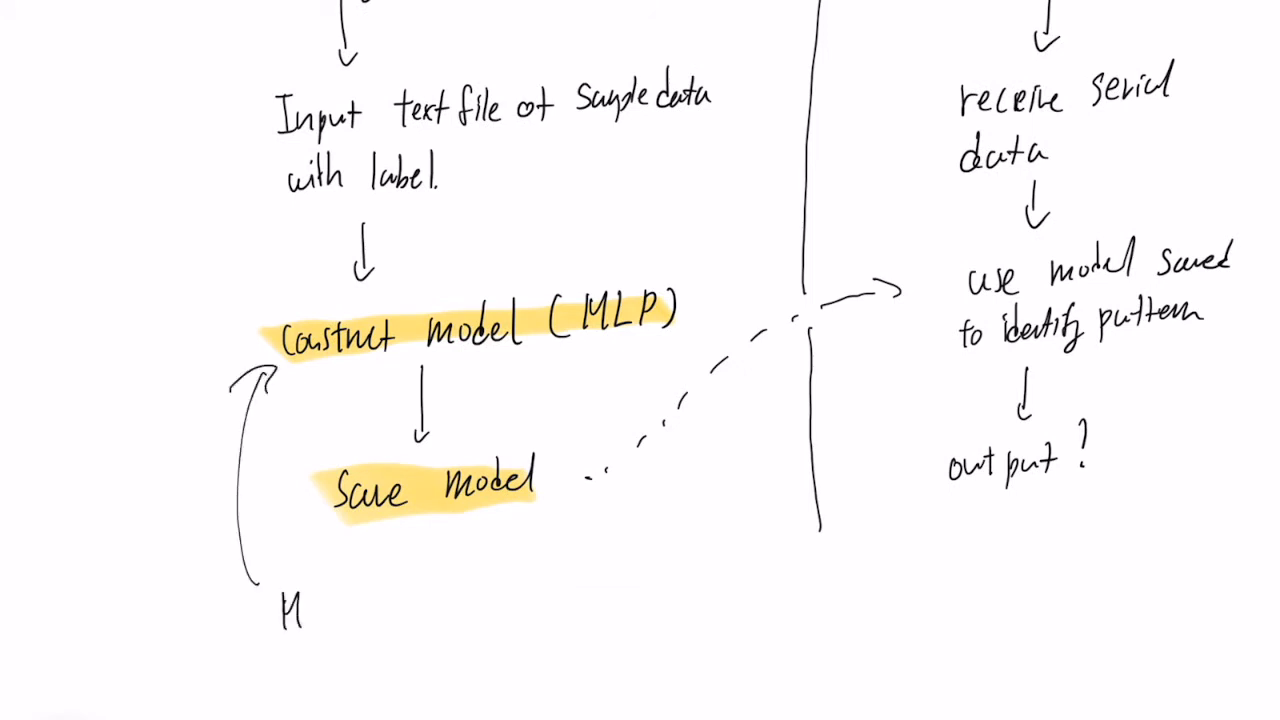
{"action": "type", "text": "LP"}
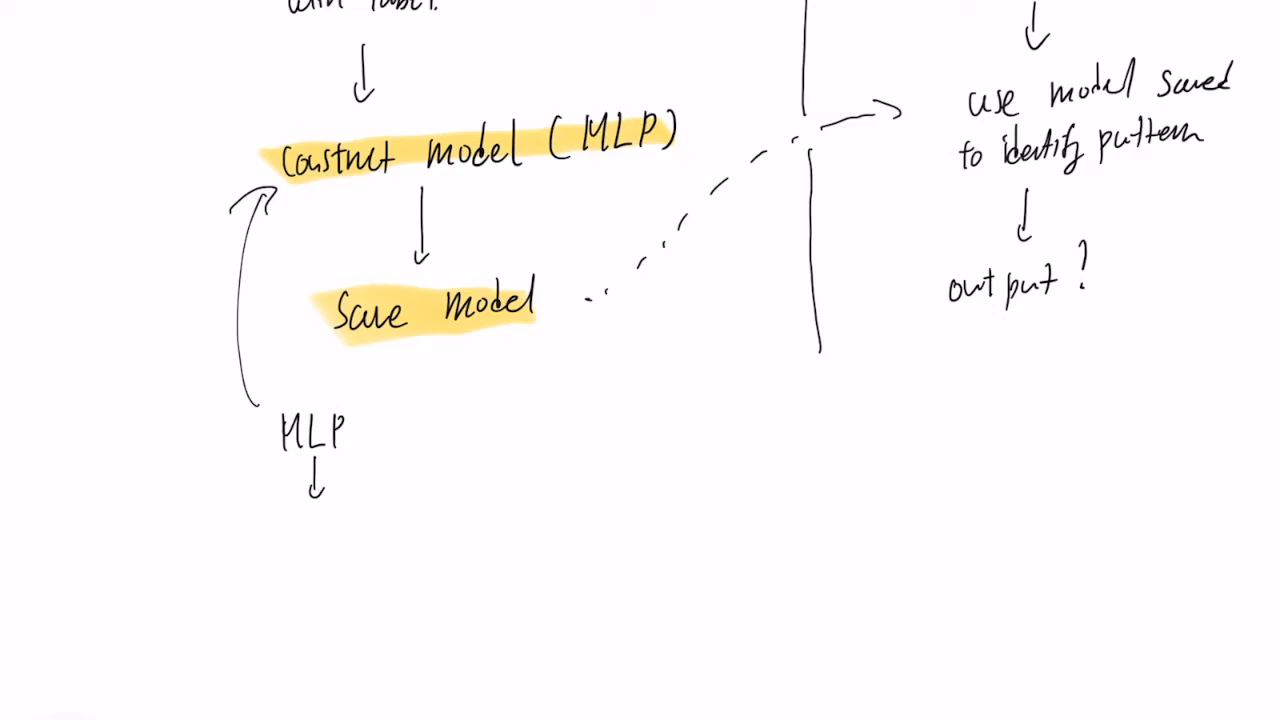
{"action": "type", "text": "Epochs -"}
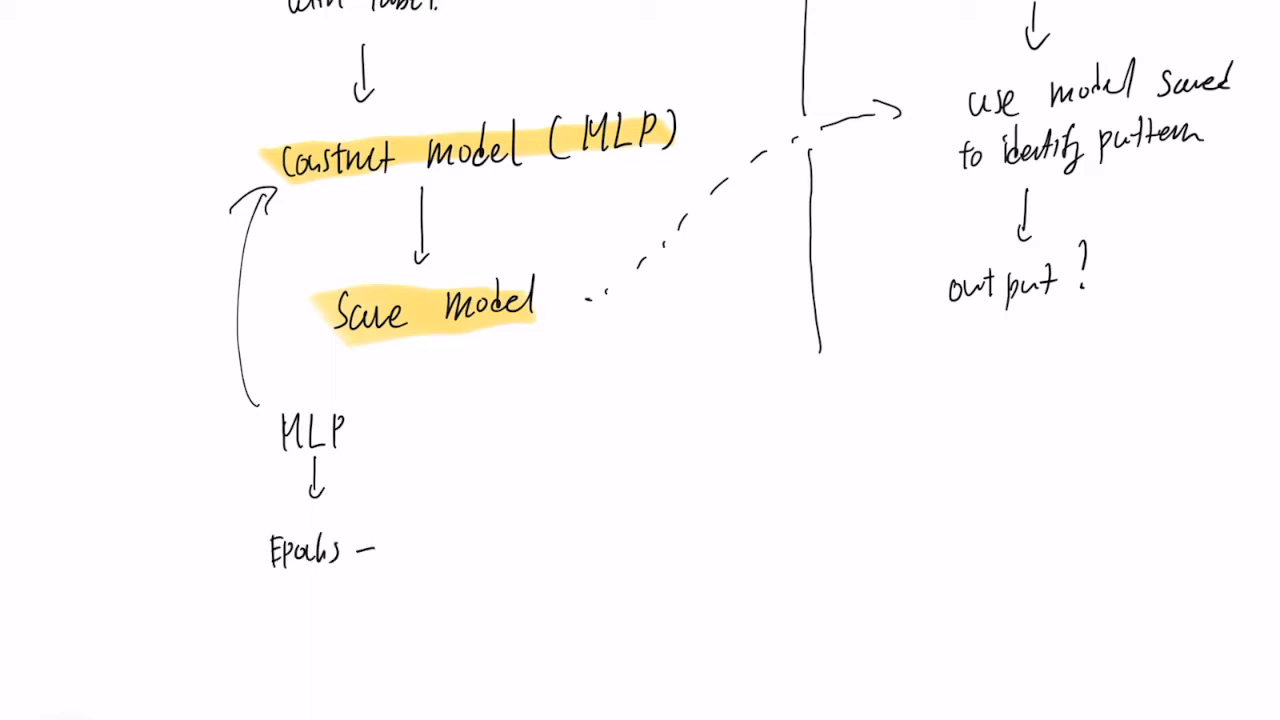
{"action": "left_click_drag", "start_coordinate": [400, 570], "coordinate": [400, 520]}
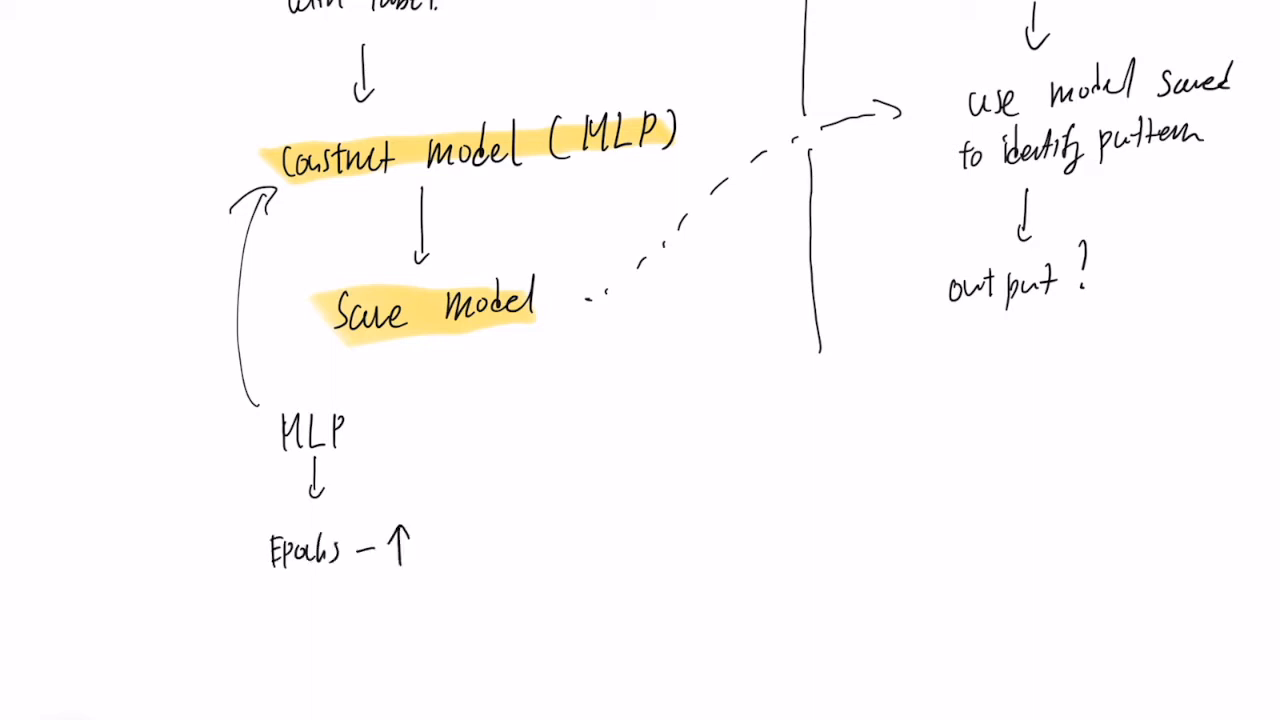
{"action": "scroll", "scroll_direction": "down", "scroll_amount": 3}
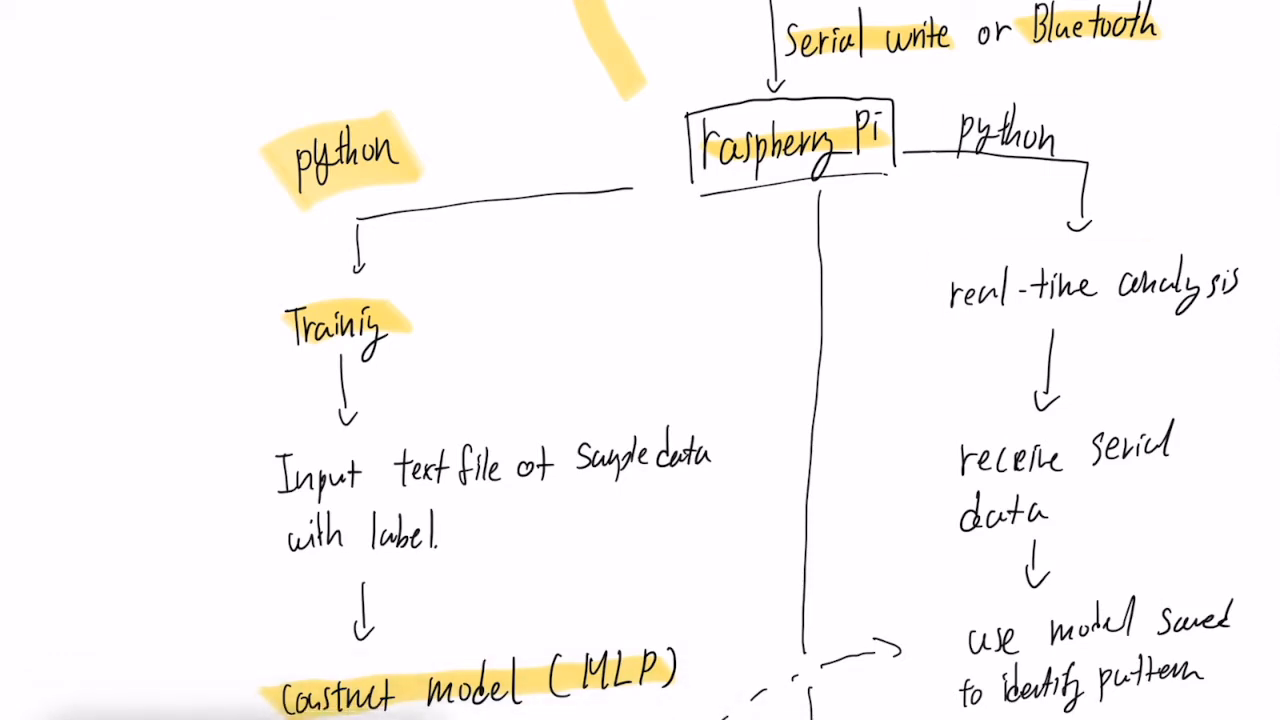
- Highlight the real-time branch and draw a link to receive serial data
{"action": "scroll", "scroll_direction": "down", "scroll_amount": 3}
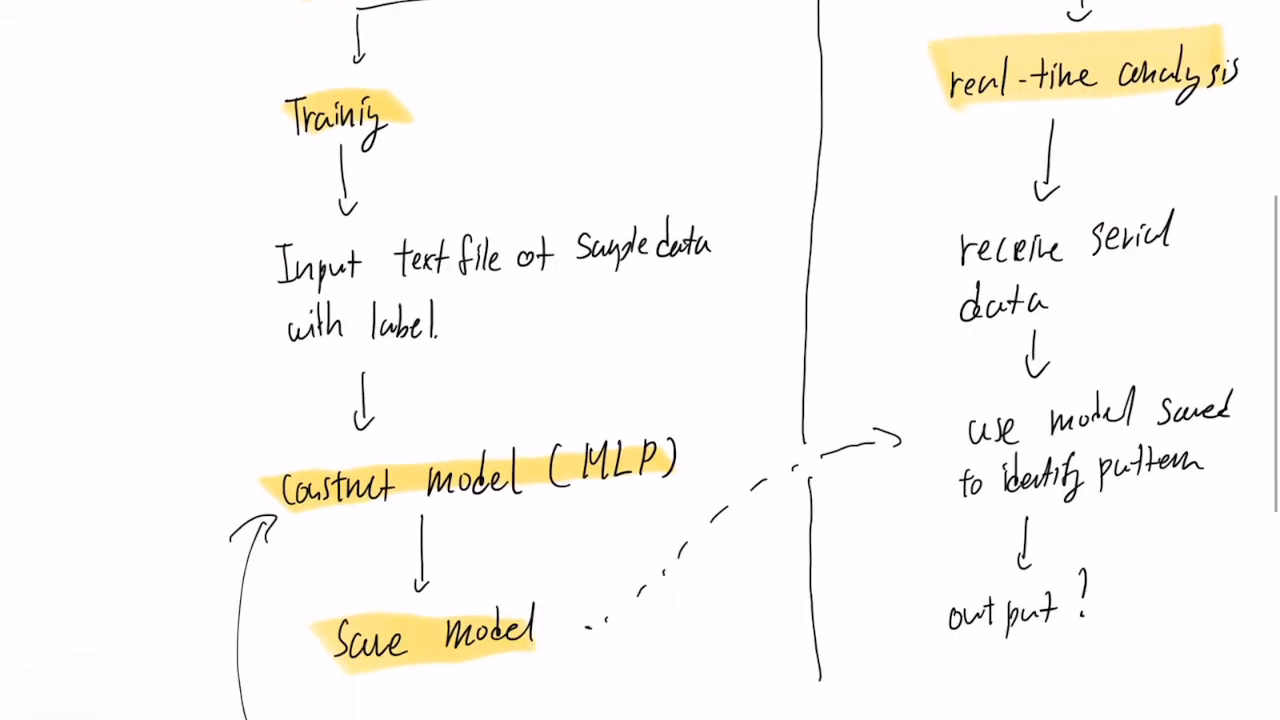
{"action": "scroll", "scroll_direction": "down", "scroll_amount": 3}
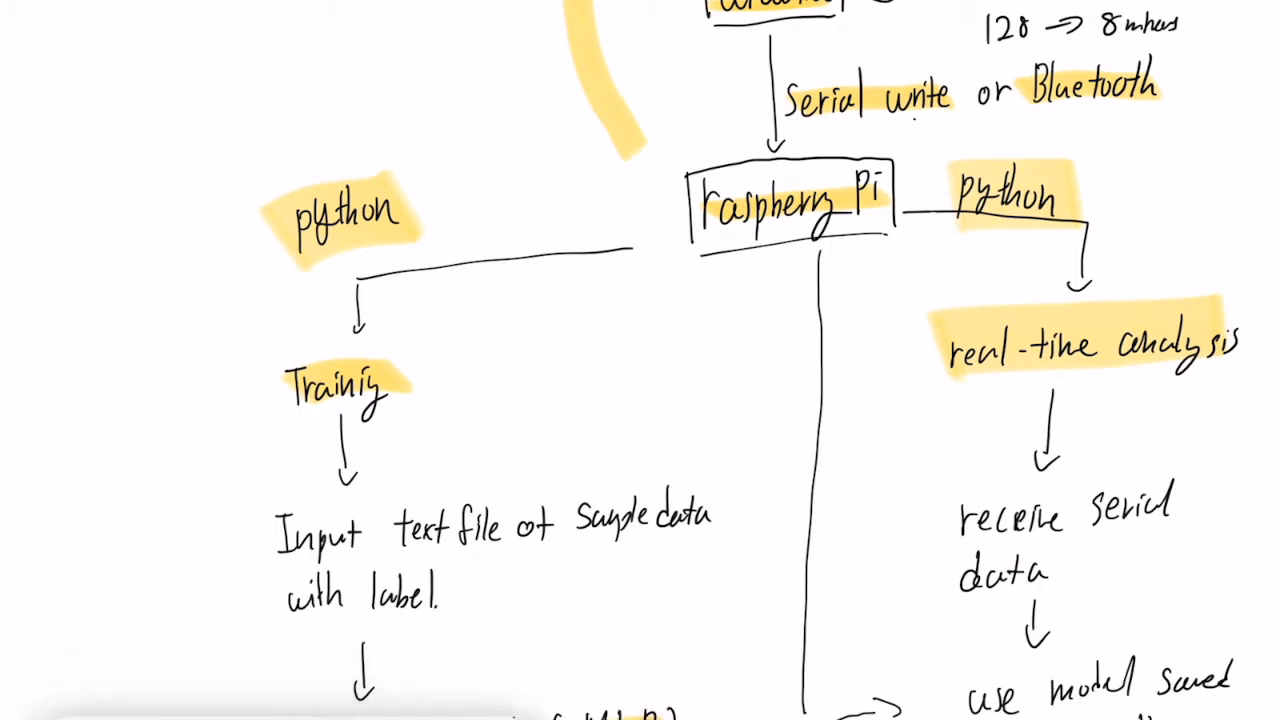
{"action": "left_click_drag", "start_coordinate": [910, 120], "coordinate": [940, 510]}
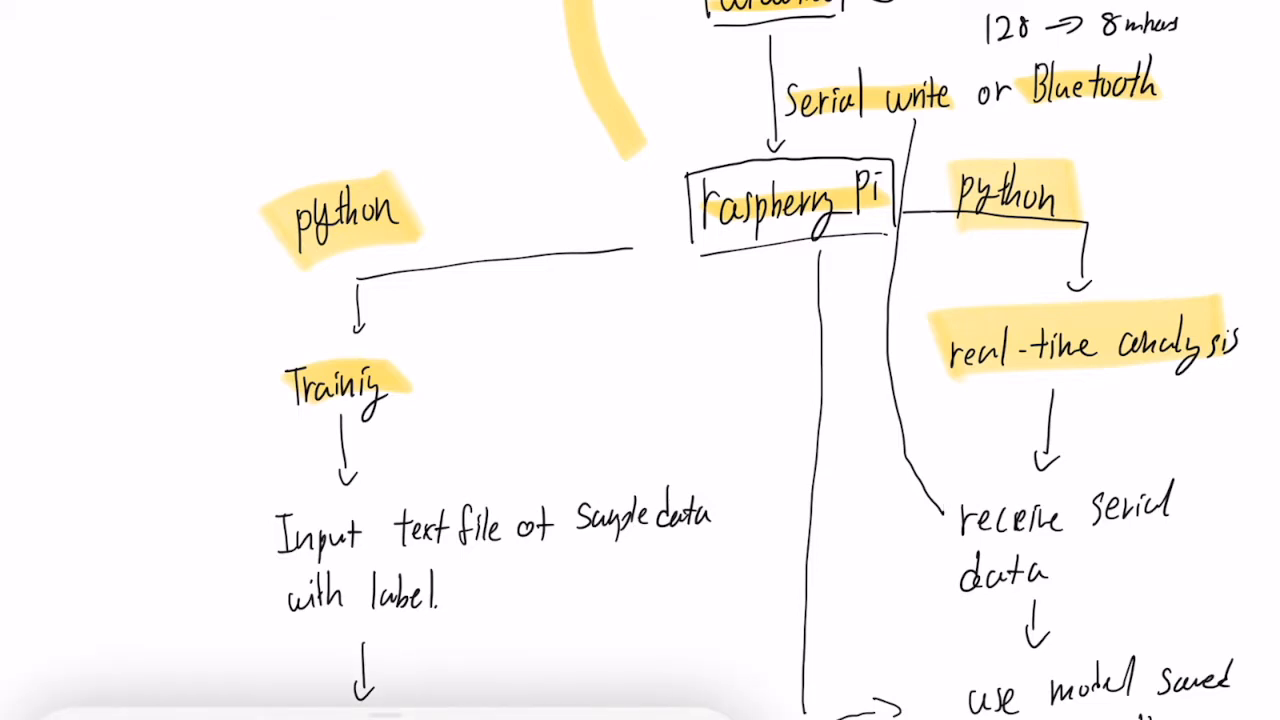
{"action": "scroll", "scroll_direction": "down", "scroll_amount": 3}
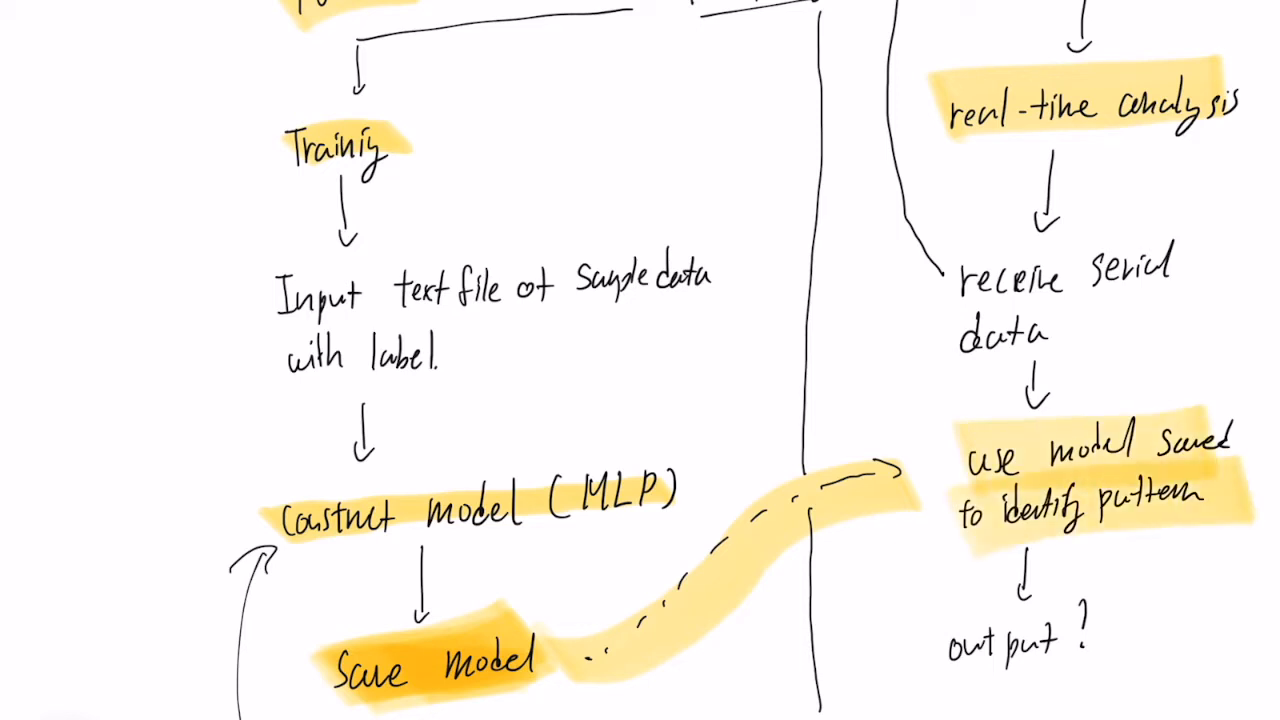
{"action": "scroll", "scroll_direction": "down", "scroll_amount": 3}
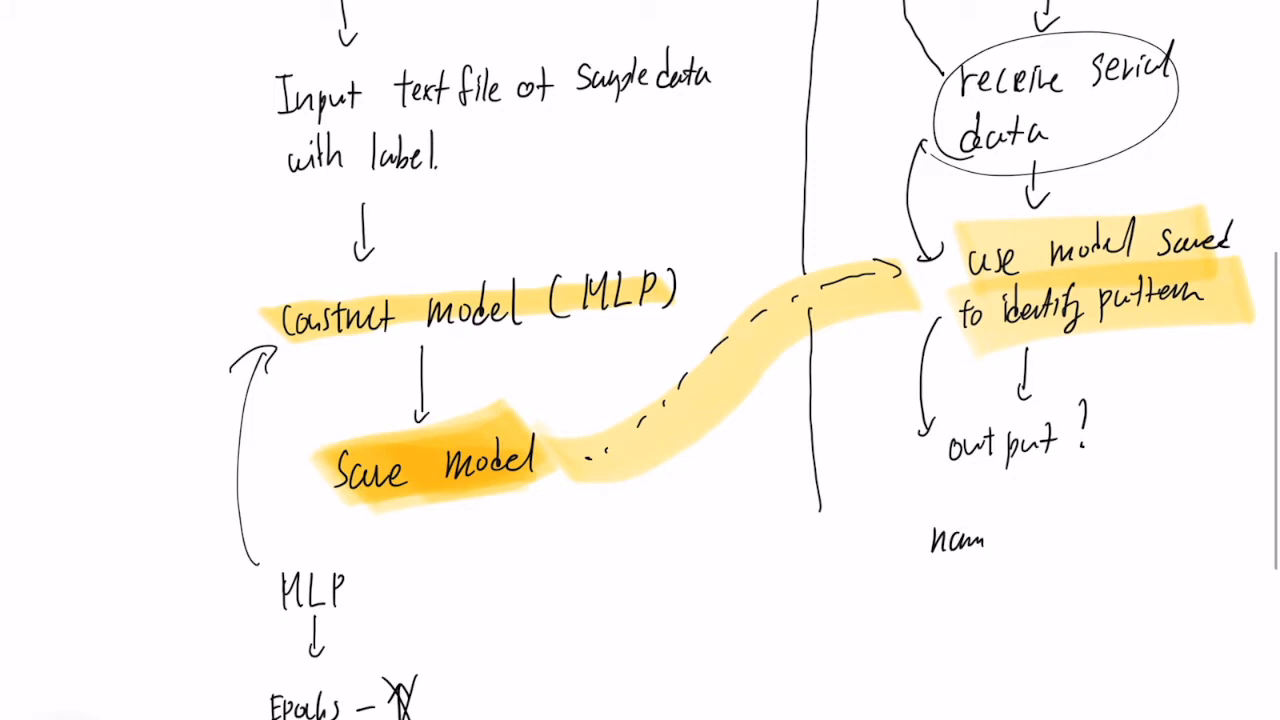
- Handwrite 'num (or Label)' as the output note beside pattern identification
{"action": "type", "text": "Cor Leb"}
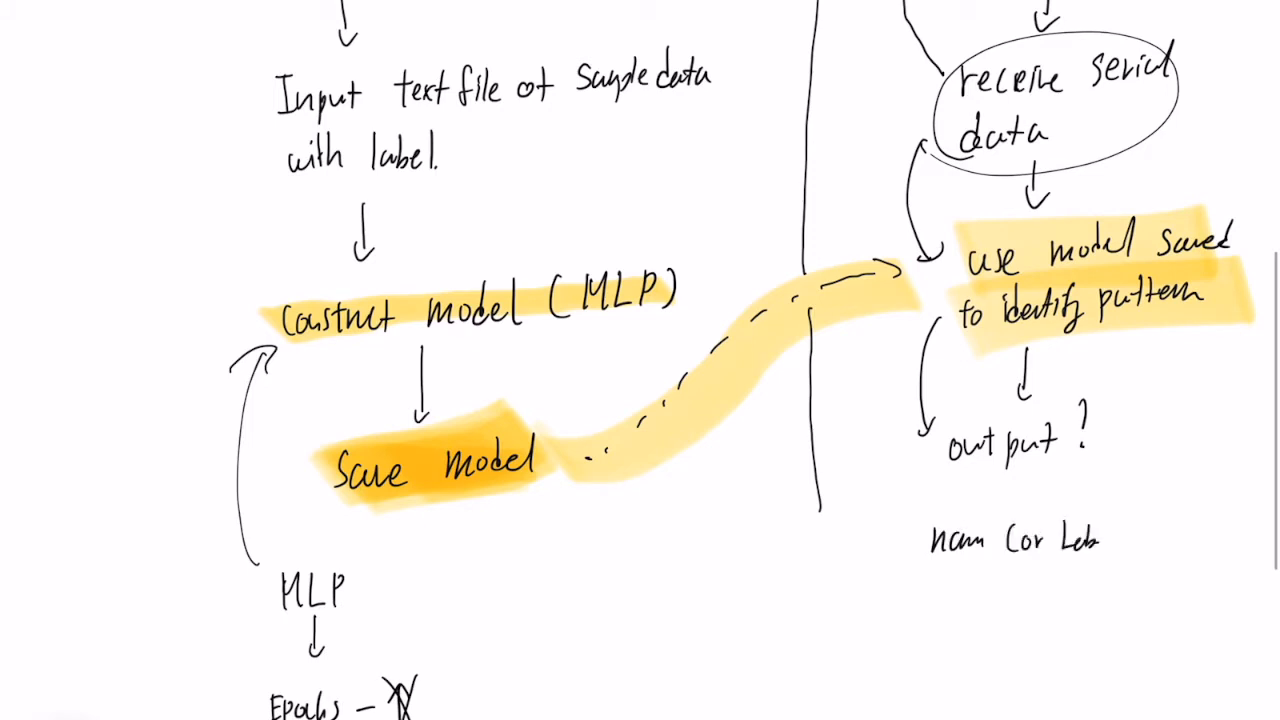
{"action": "type", "text": "Label )"}
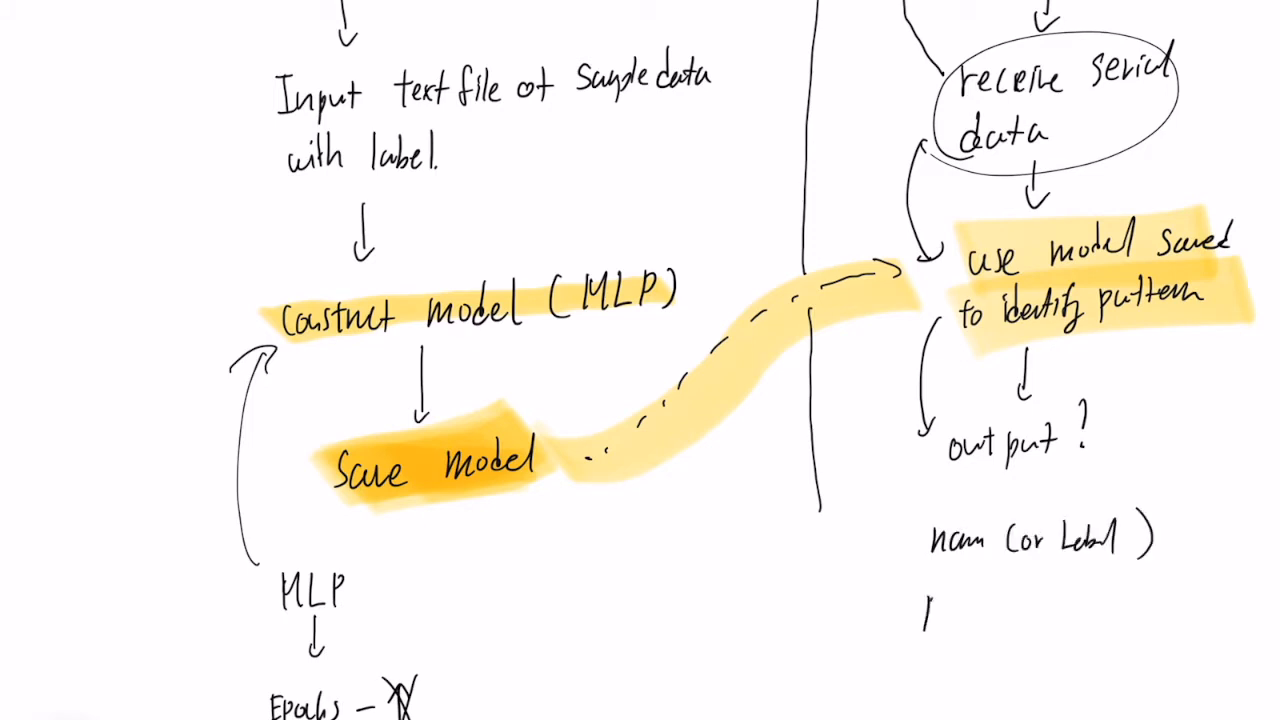
{"action": "type", "text": "perceptron"}
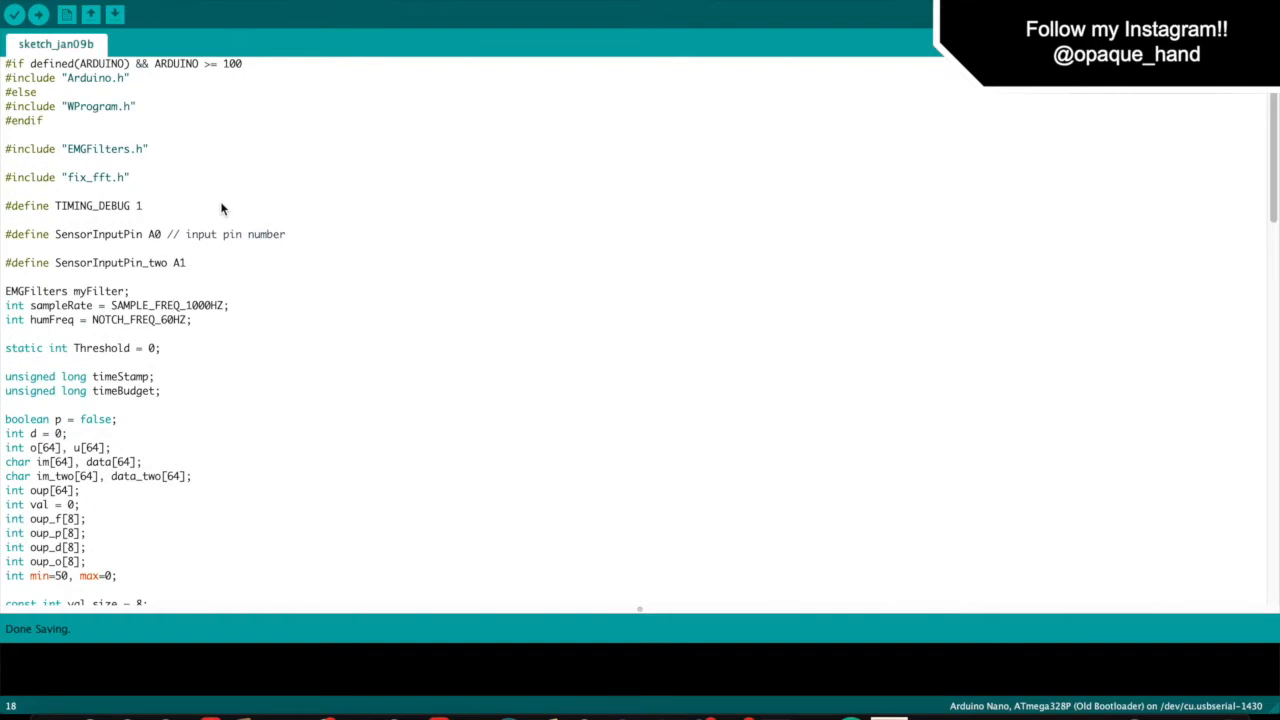
- Scroll sketch_jan09b through the declarations and setup() into the start of loop()
{"action": "scroll", "scroll_direction": "down", "scroll_amount": 3}
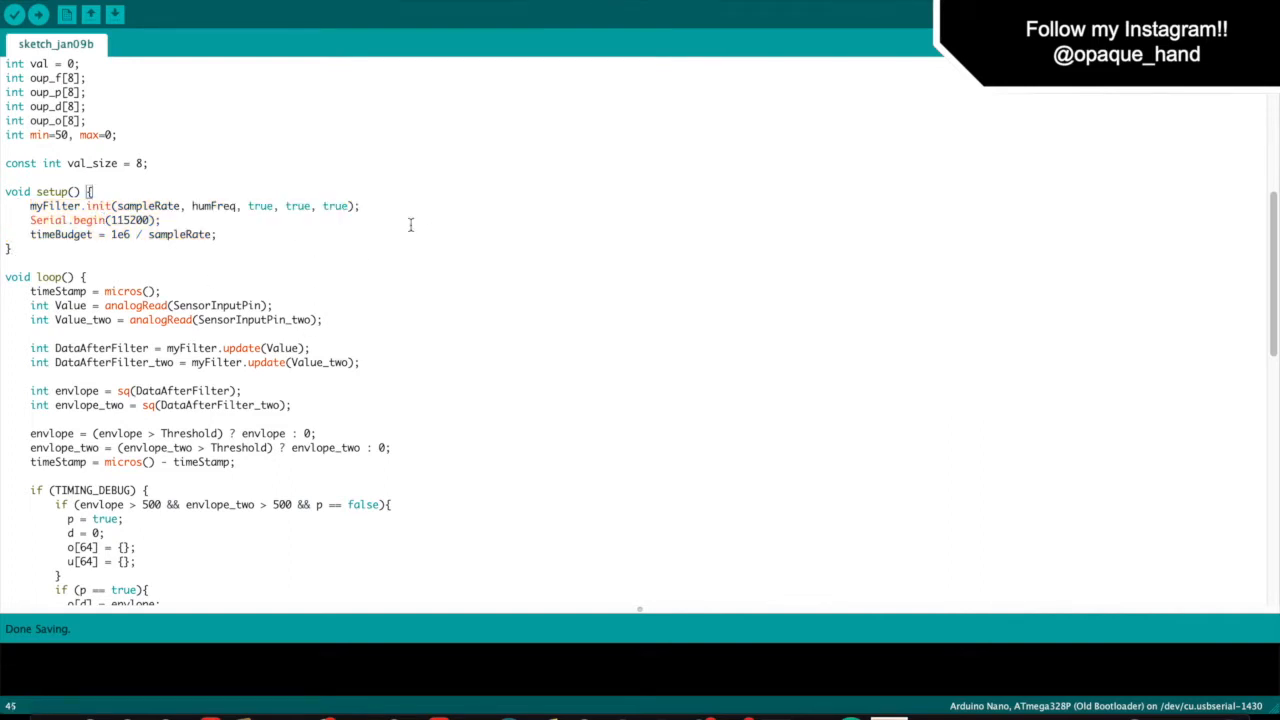
{"action": "scroll", "scroll_direction": "down", "scroll_amount": 3}
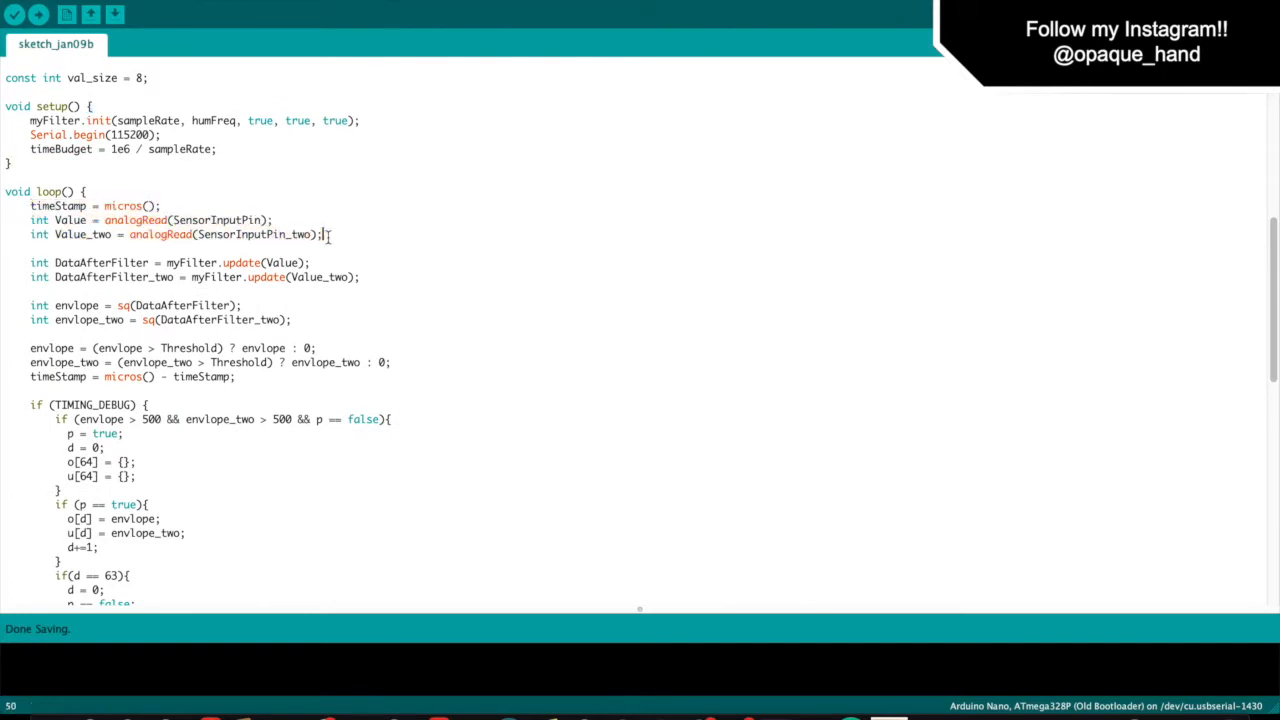
{"action": "scroll", "scroll_direction": "down", "scroll_amount": 3}
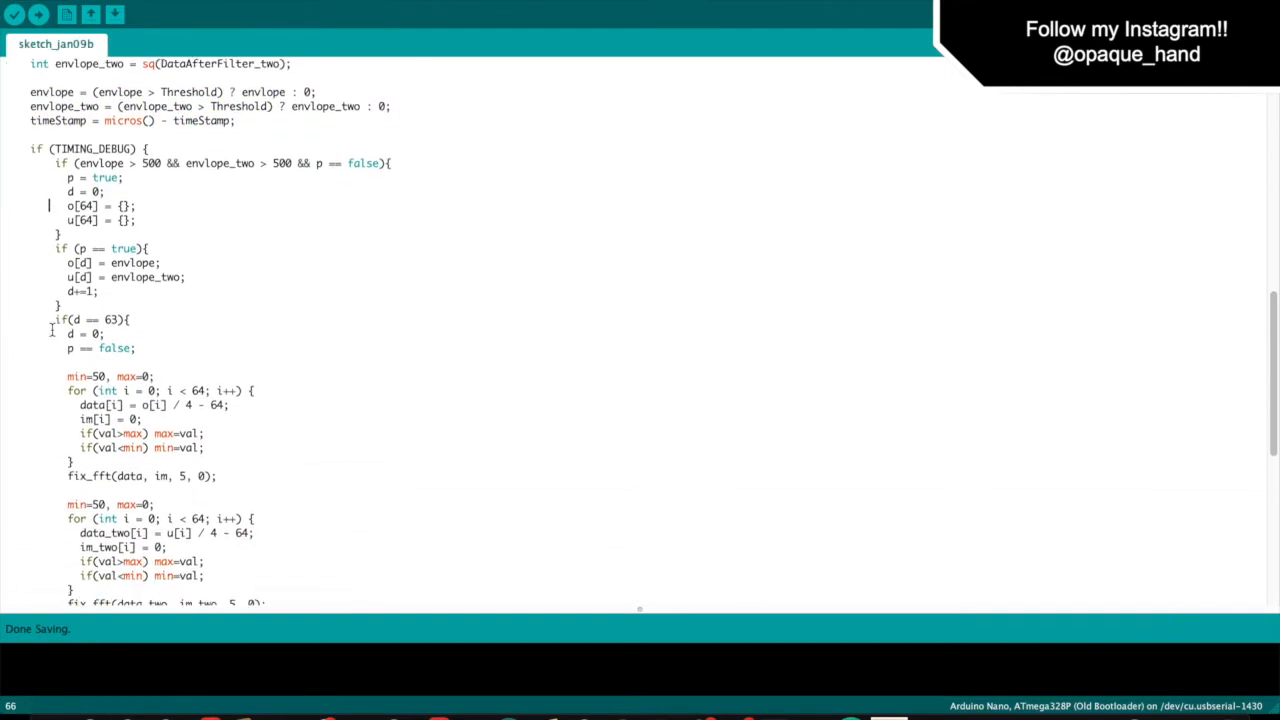
- Highlight the envelope-sample storing block and the 64-sample loop limit
{"action": "left_click_drag", "start_coordinate": [35, 148], "coordinate": [125, 177]}
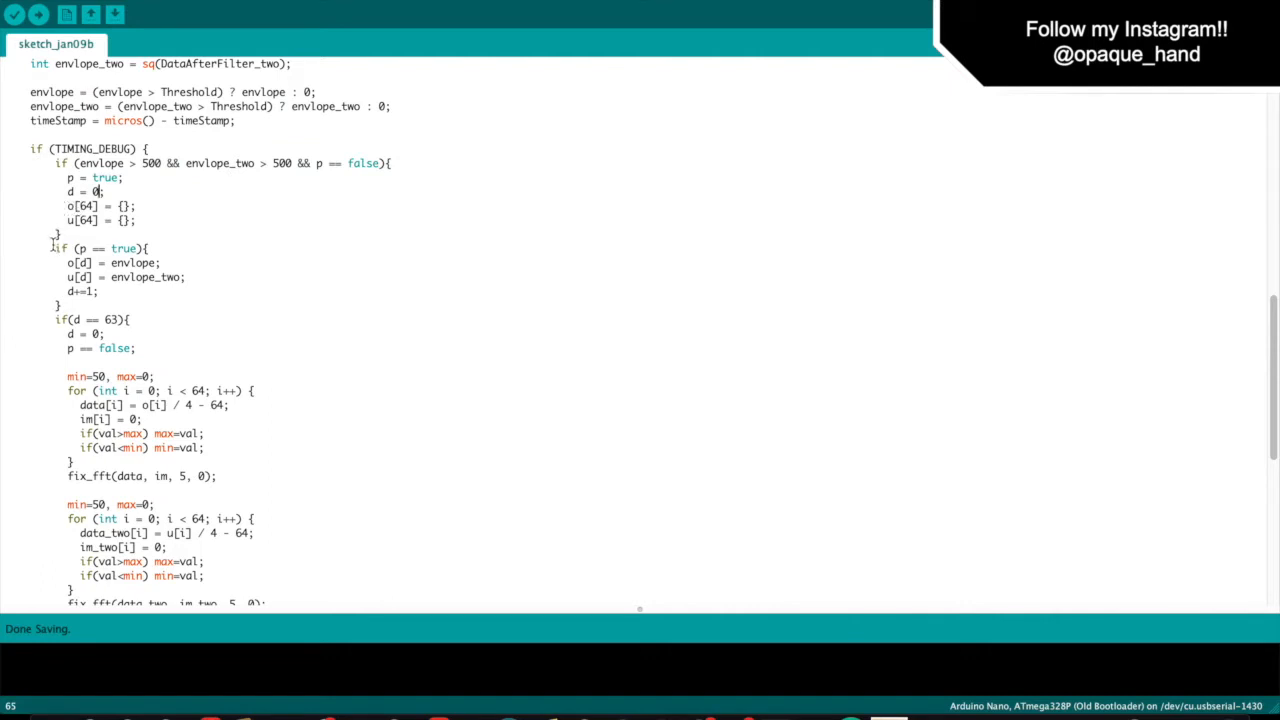
{"action": "left_click_drag", "start_coordinate": [55, 248], "coordinate": [100, 291]}
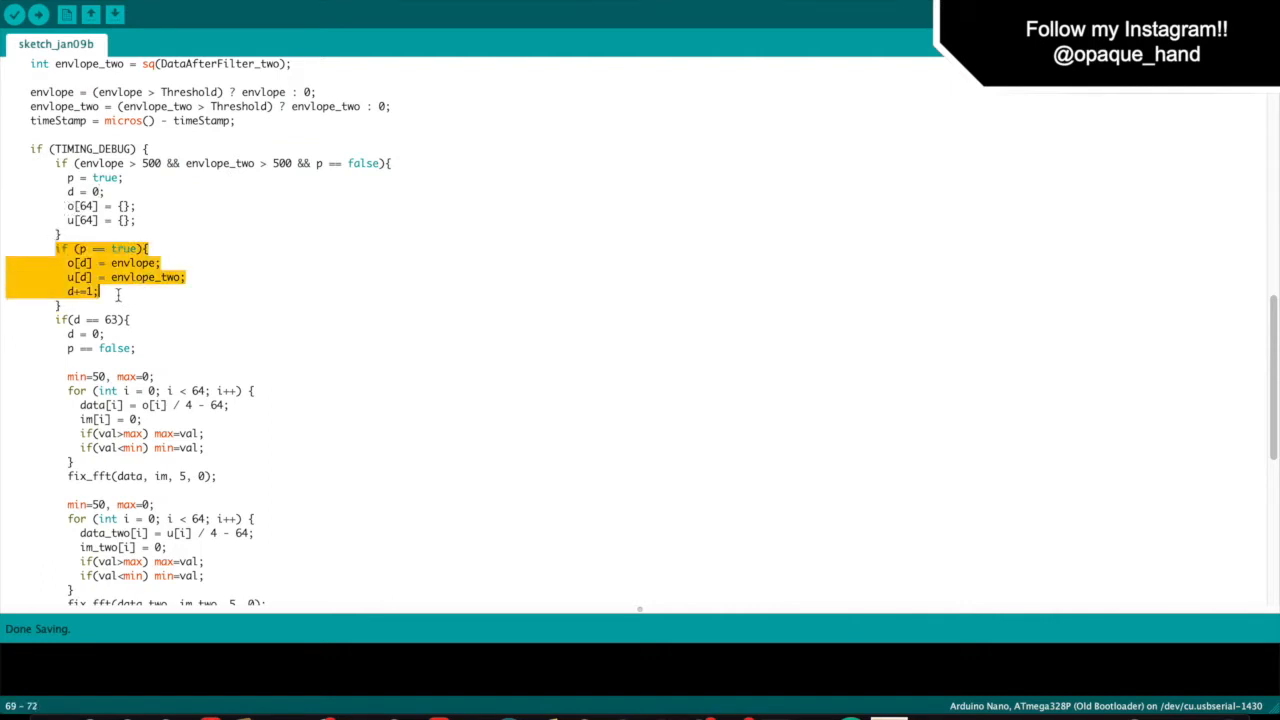
{"action": "scroll", "scroll_direction": "down", "scroll_amount": 3}
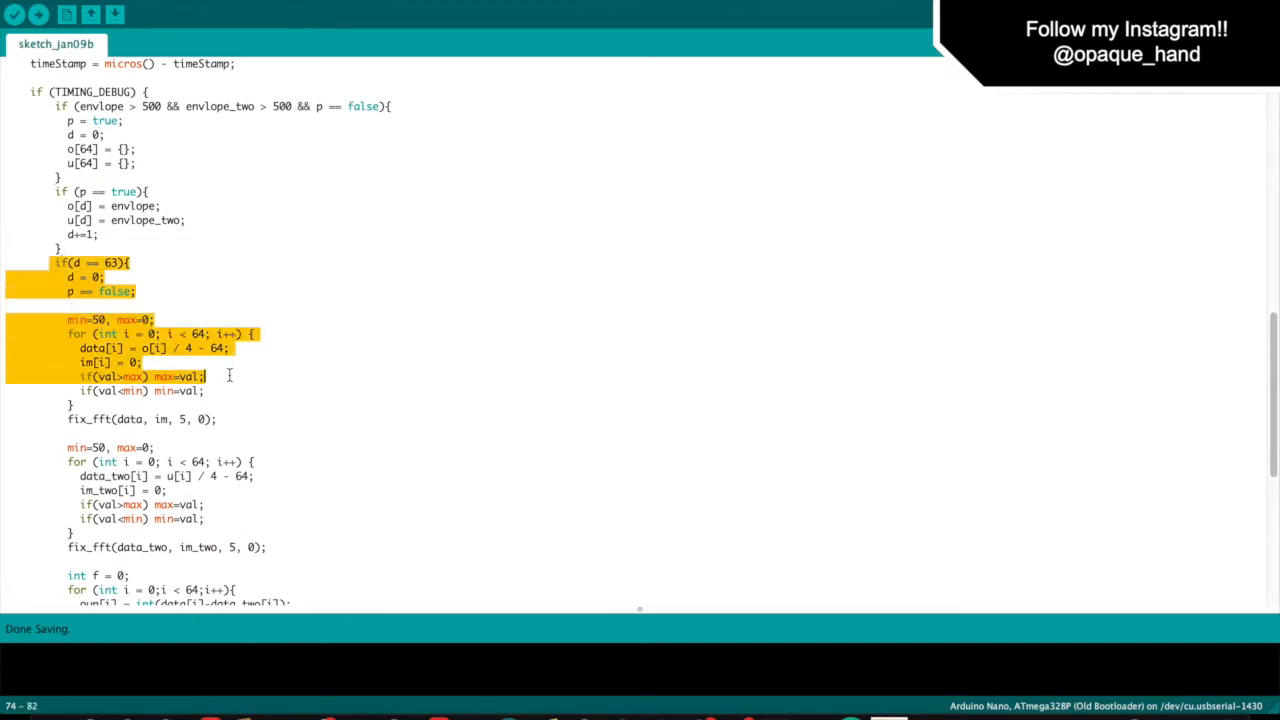
{"action": "scroll", "scroll_direction": "down", "scroll_amount": 3}
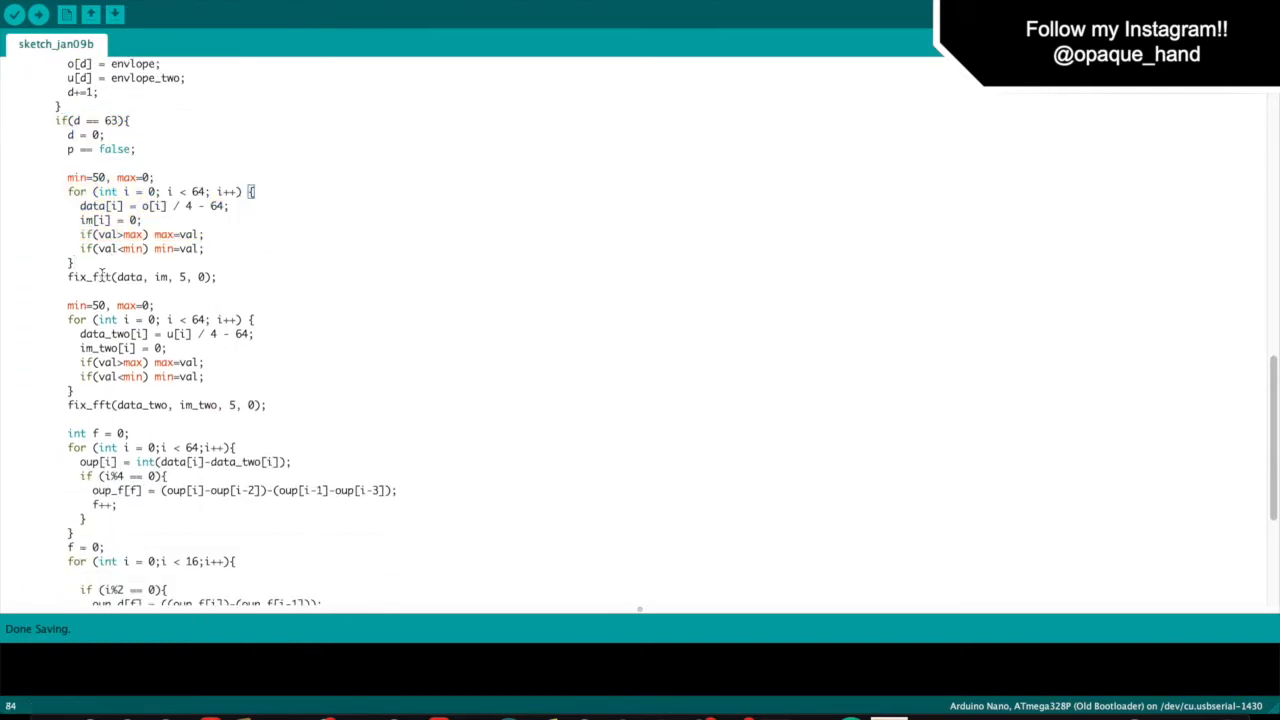
{"action": "double_click", "coordinate": [90, 277]}
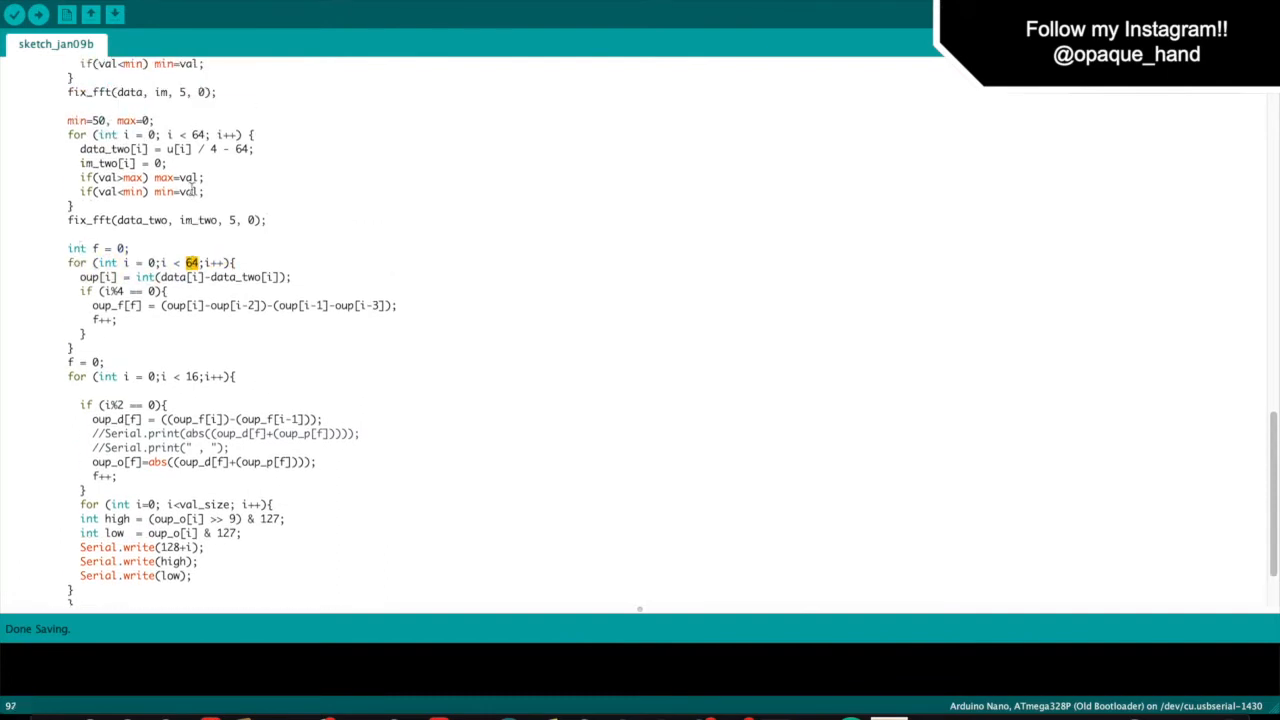
- Highlight the loop copying oup_d into oup_p and scroll to the print code
{"action": "scroll", "scroll_direction": "down", "scroll_amount": 3}
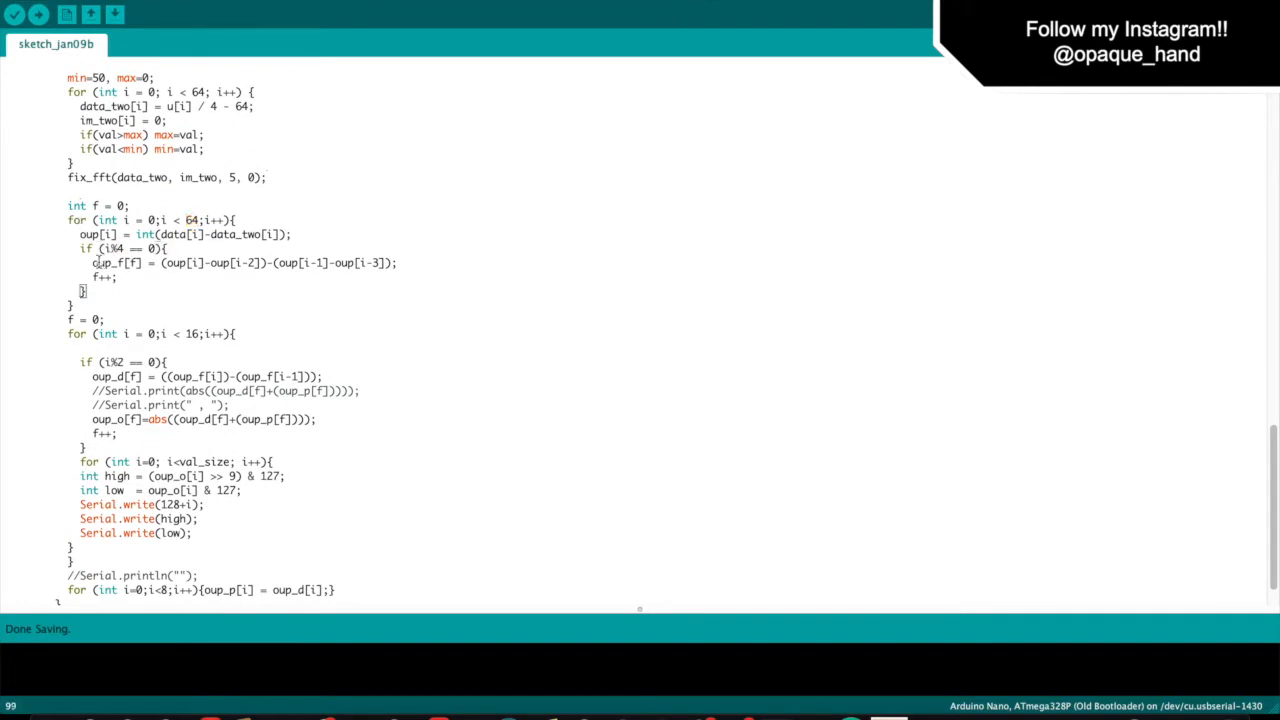
{"action": "scroll", "scroll_direction": "down", "scroll_amount": 3}
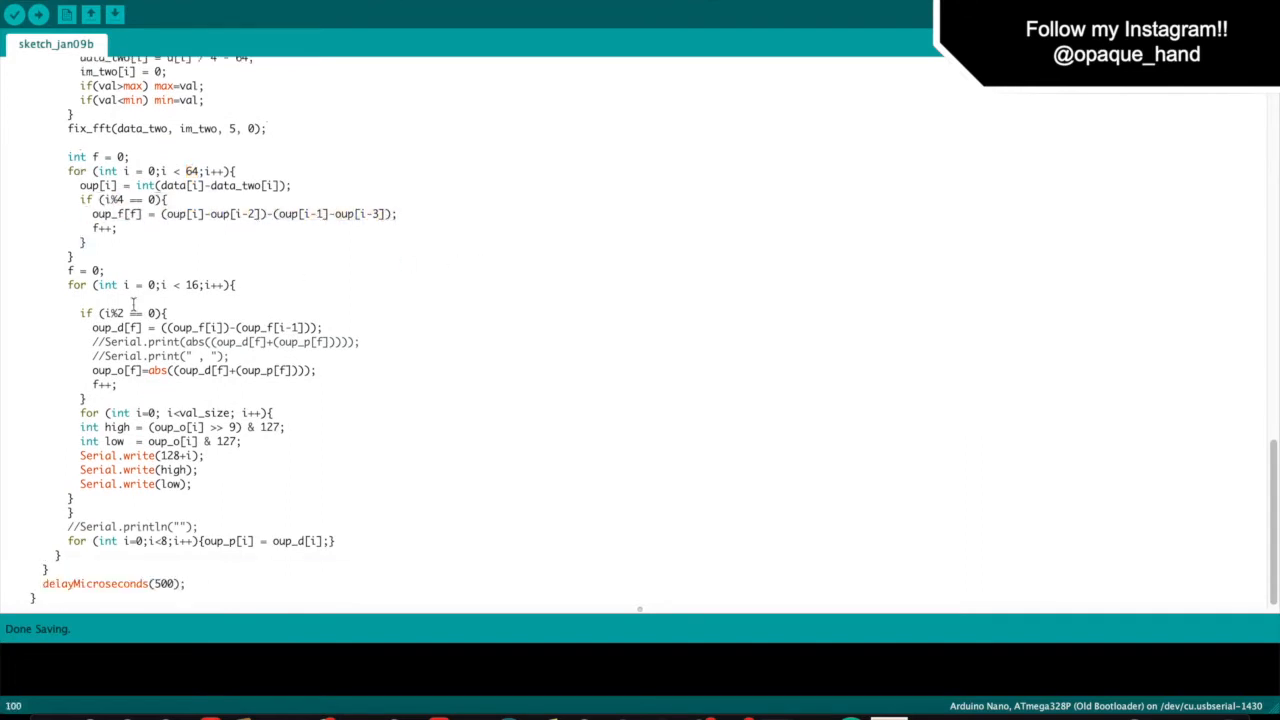
{"action": "double_click", "coordinate": [191, 285]}
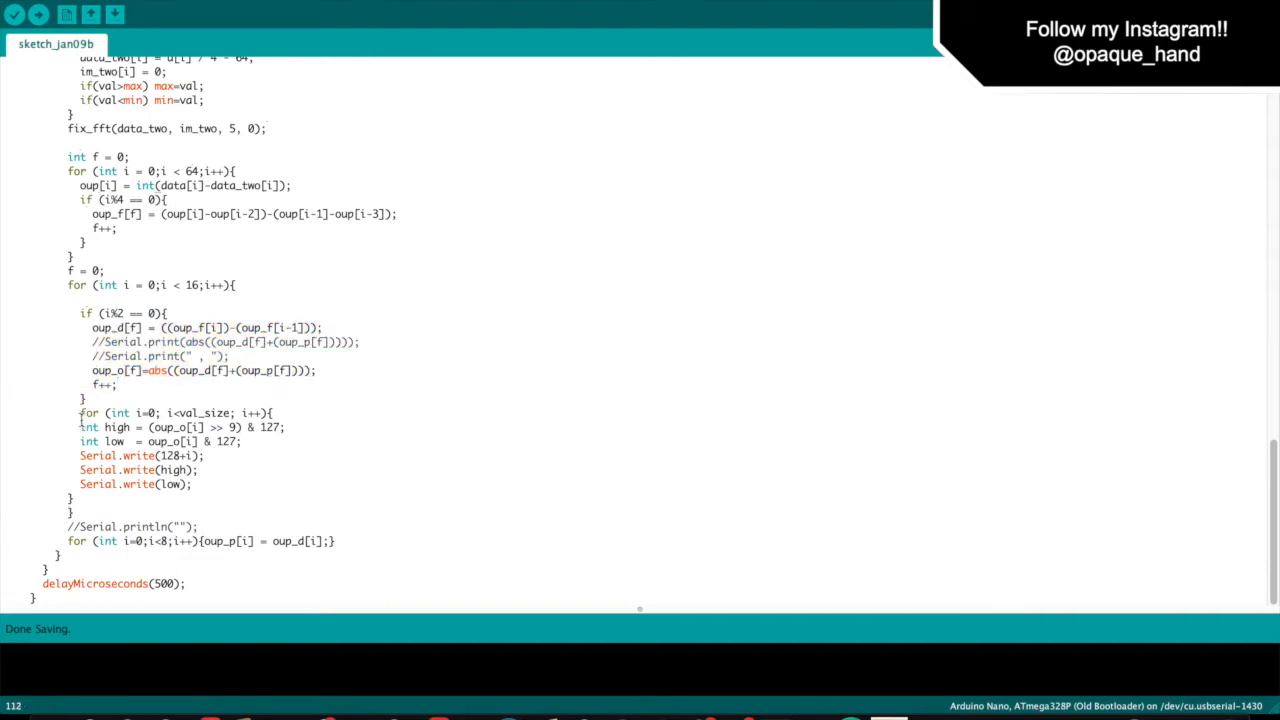
{"action": "left_click_drag", "start_coordinate": [80, 413], "coordinate": [75, 498]}
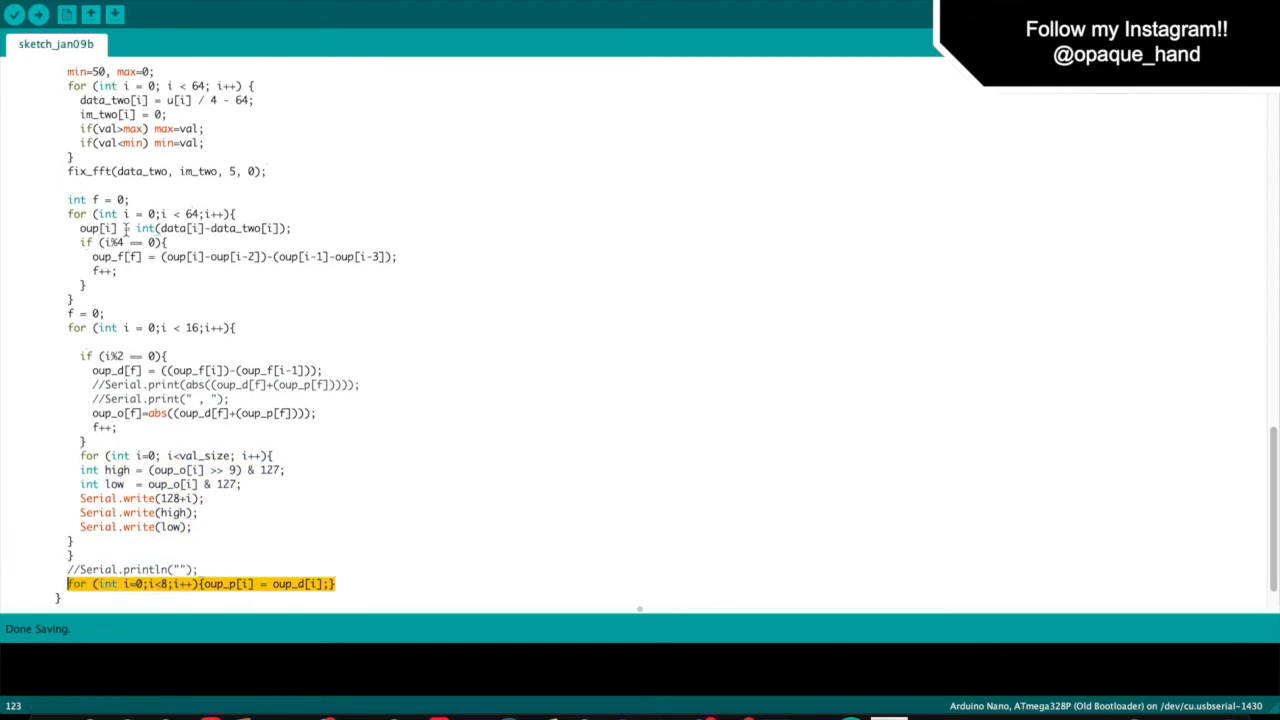
{"action": "scroll", "scroll_direction": "down", "scroll_amount": 3}
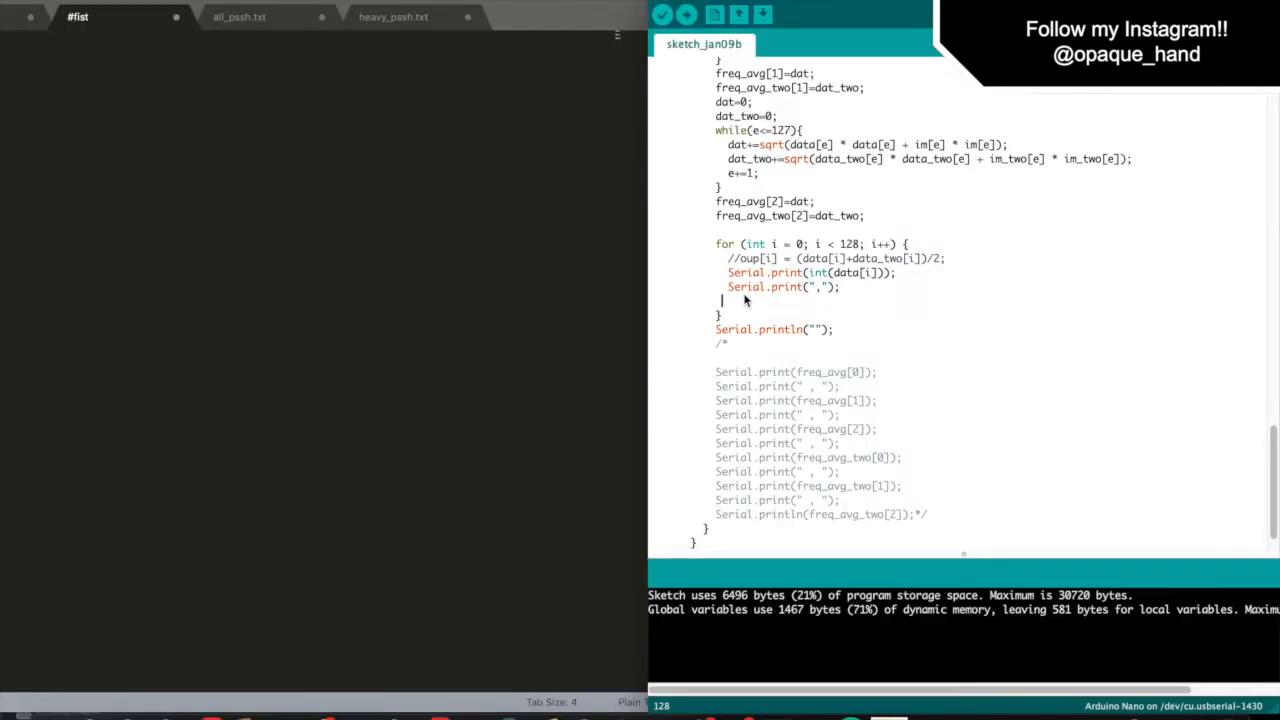
- Open the Serial Plotter at 115200 baud to watch the live sensor traces
{"action": "left_click", "coordinate": [762, 14]}
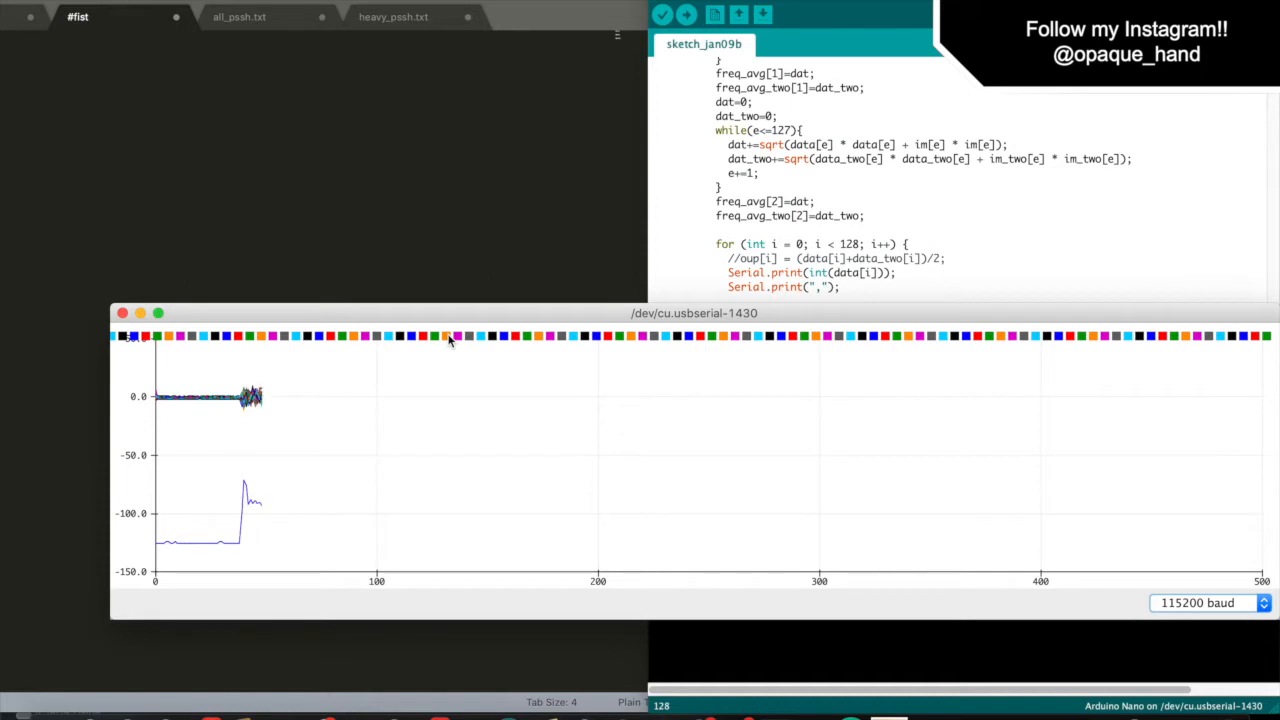
{"action": "mouse_move", "coordinate": [300, 395]}
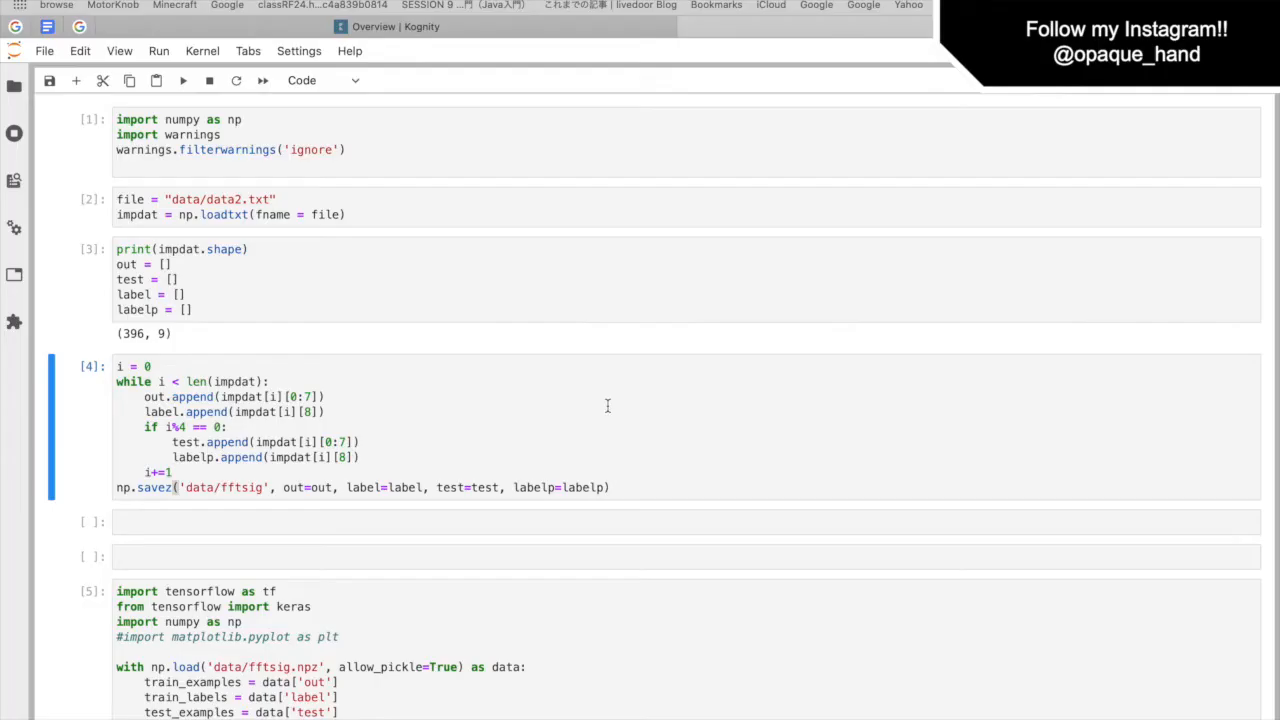
{"action": "mouse_move", "coordinate": [559, 244]}
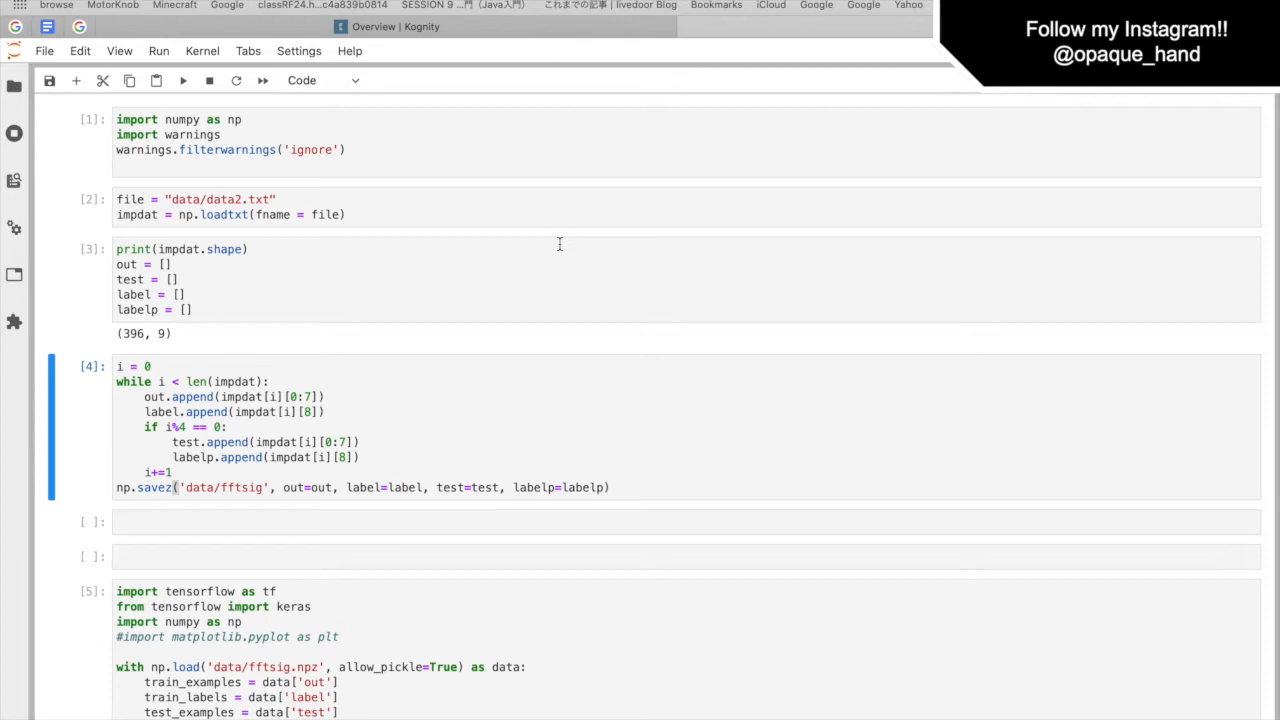
{"action": "mouse_move", "coordinate": [467, 135]}
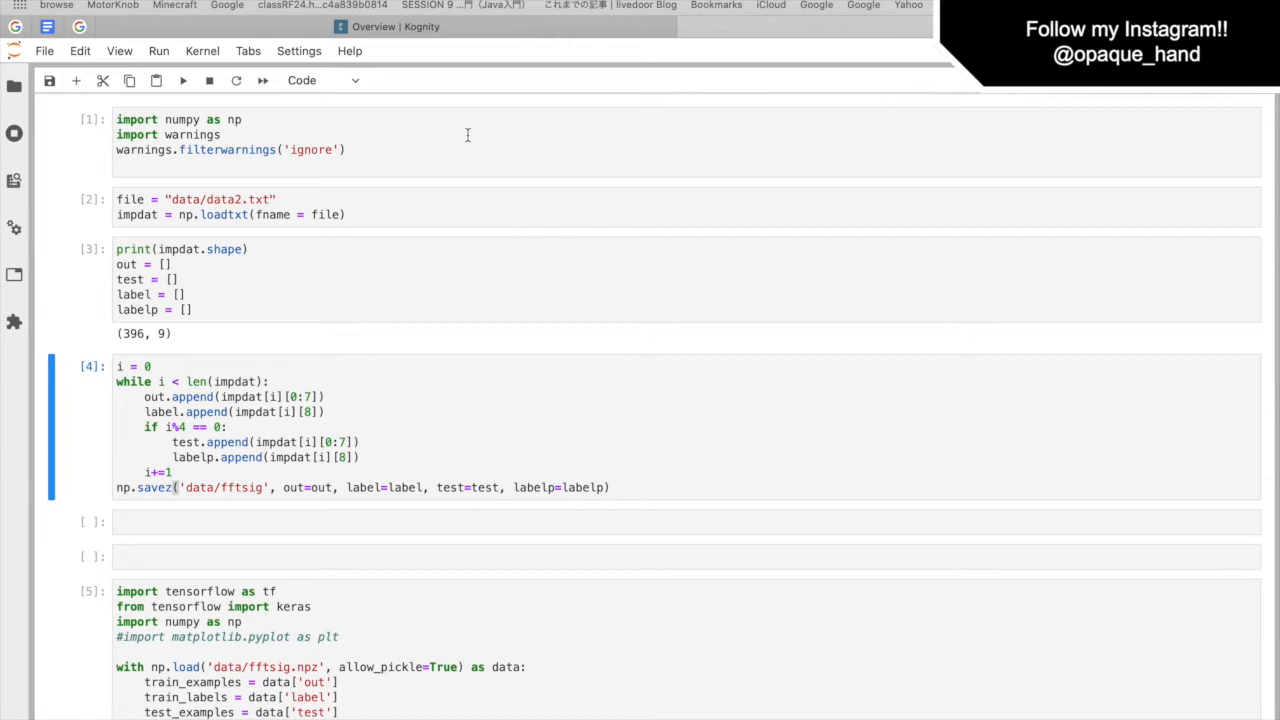
- Point out the numpy/warnings imports and the data2.txt loading cell in the notebook
{"action": "left_click", "coordinate": [230, 140]}
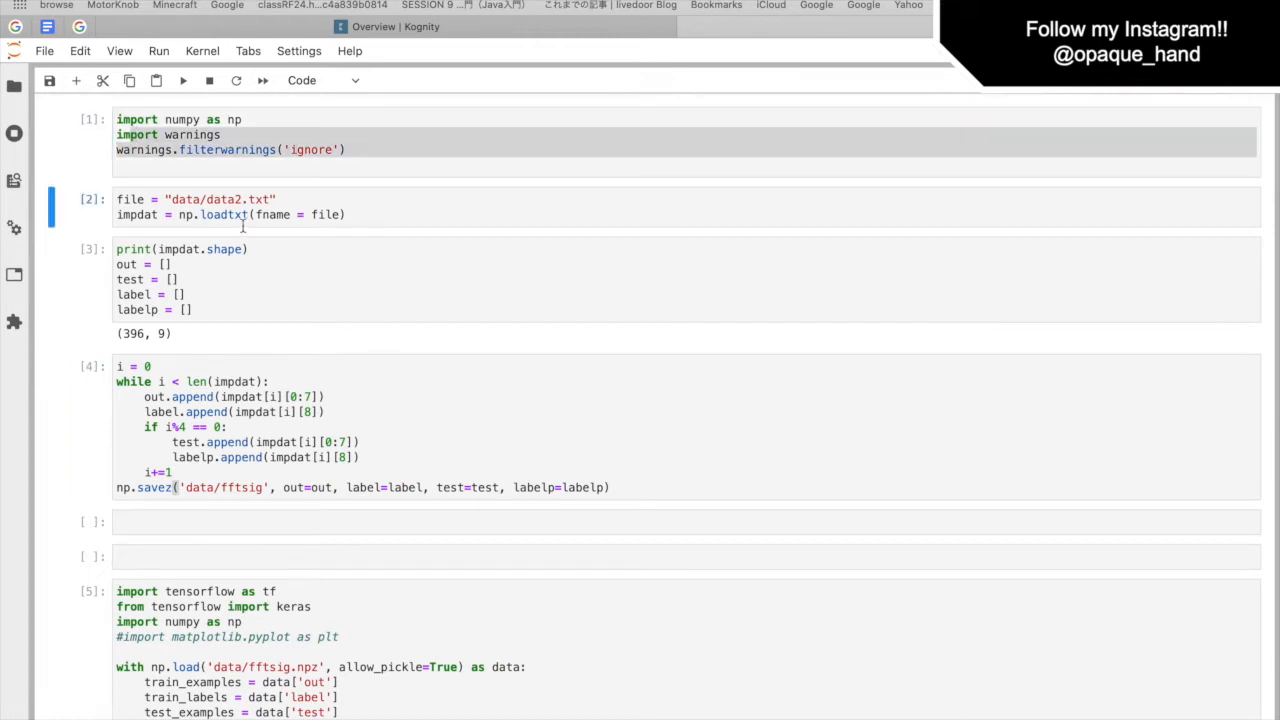
{"action": "left_click", "coordinate": [186, 294]}
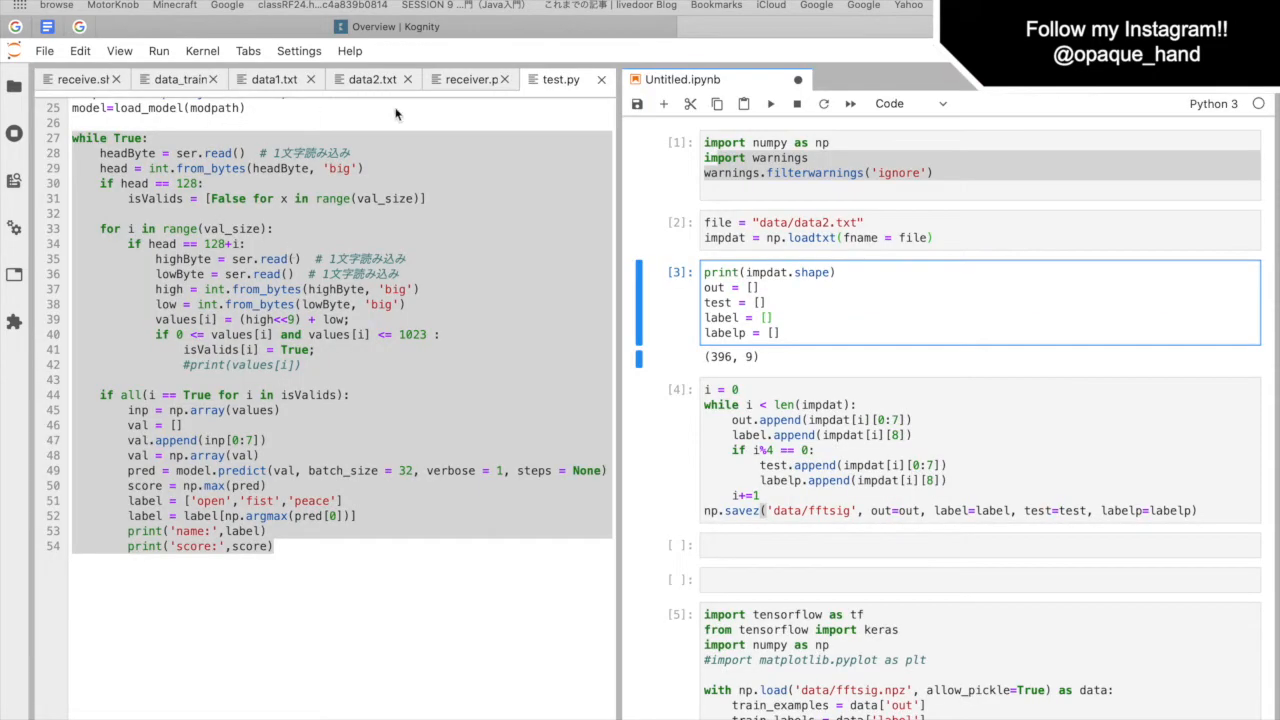
- Open data2.txt and highlight the label-collecting line in the notebook's splitting cell
{"action": "left_click", "coordinate": [371, 79]}
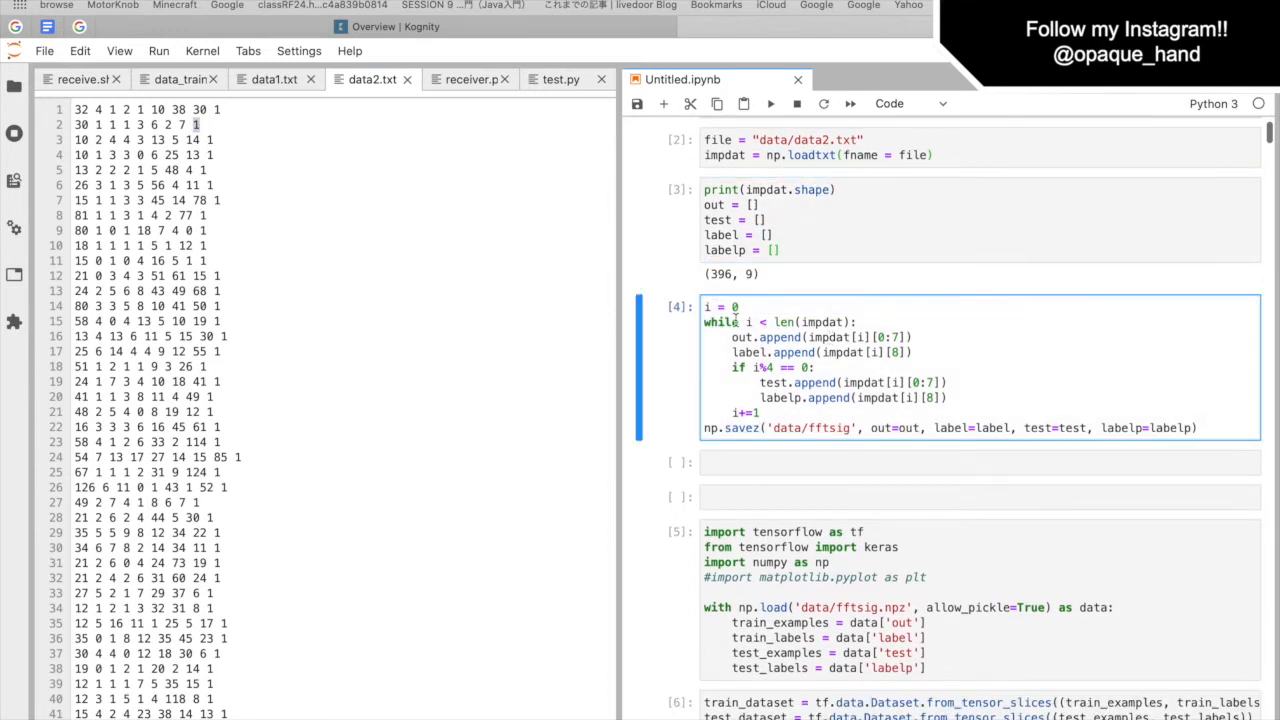
{"action": "double_click", "coordinate": [780, 337]}
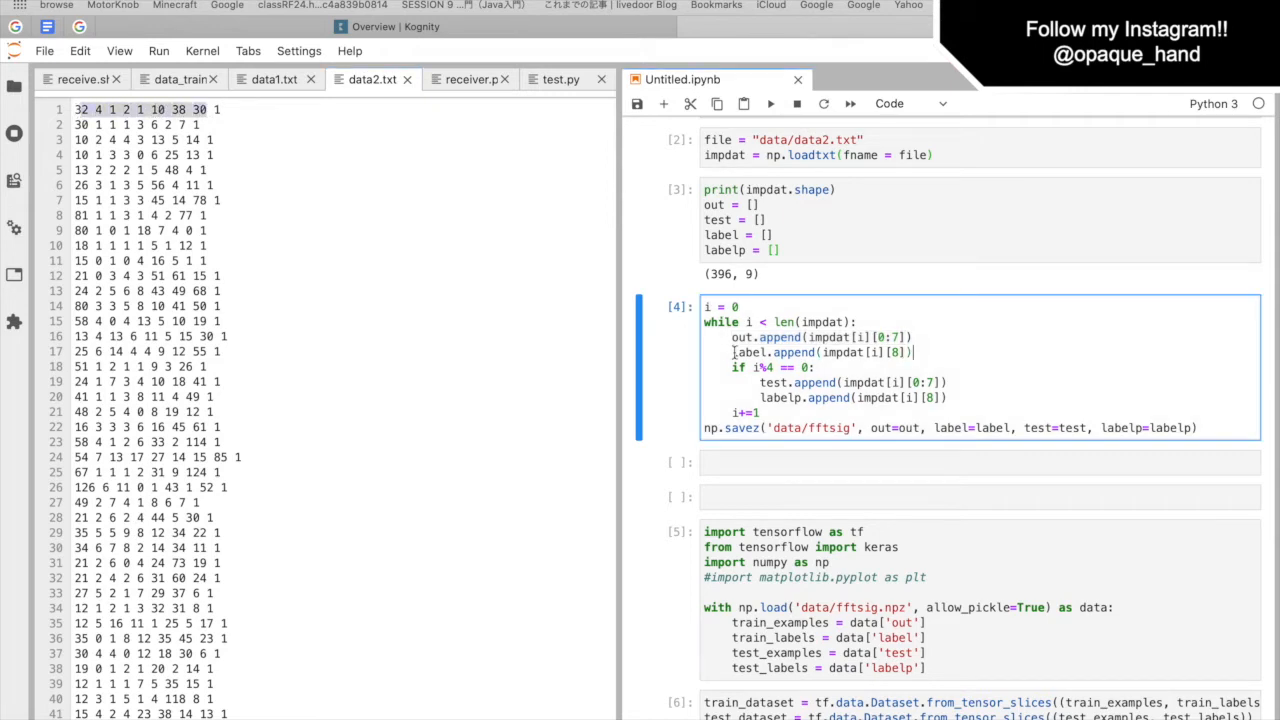
{"action": "double_click", "coordinate": [820, 352]}
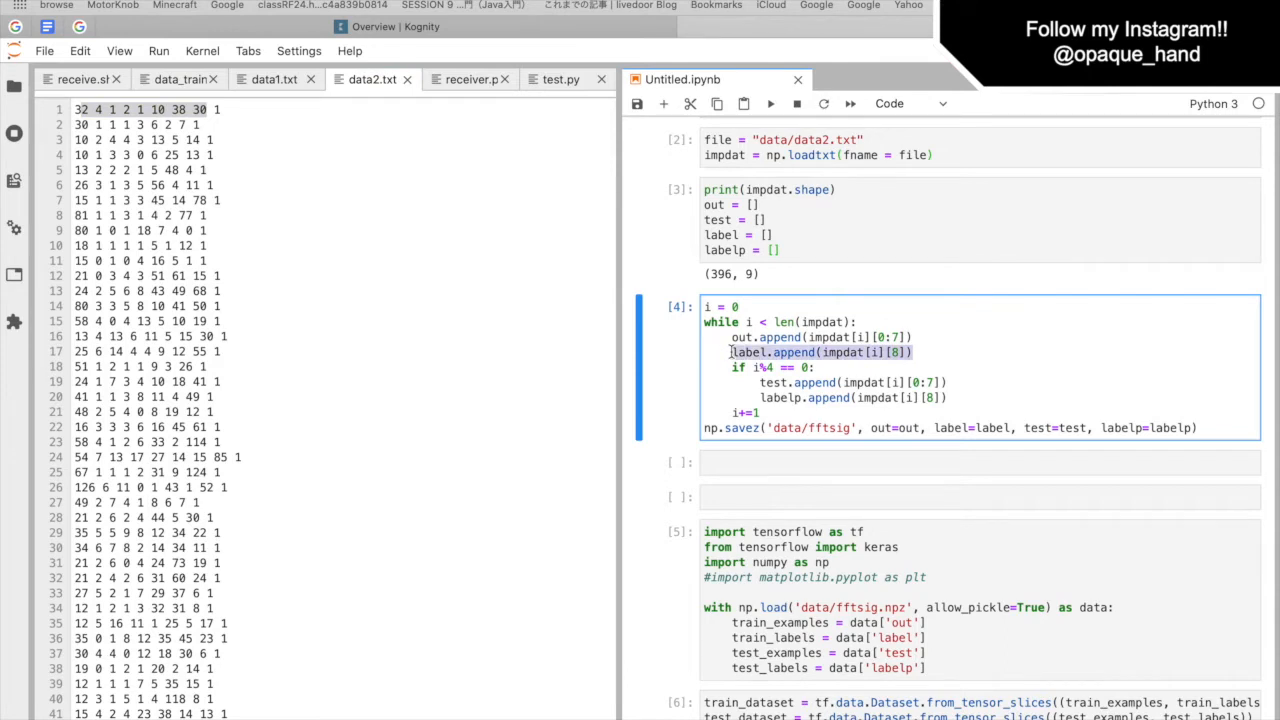
{"action": "scroll", "scroll_direction": "down", "scroll_amount": 3}
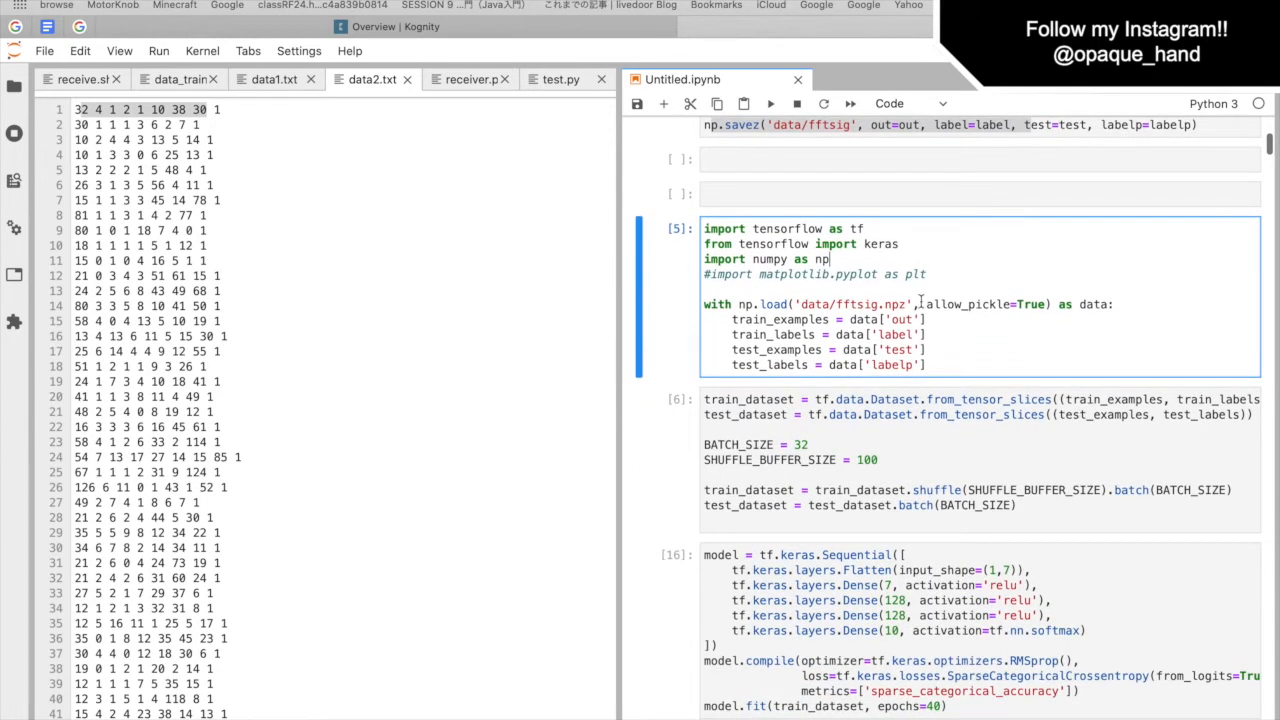
{"action": "scroll", "scroll_direction": "down", "scroll_amount": 3}
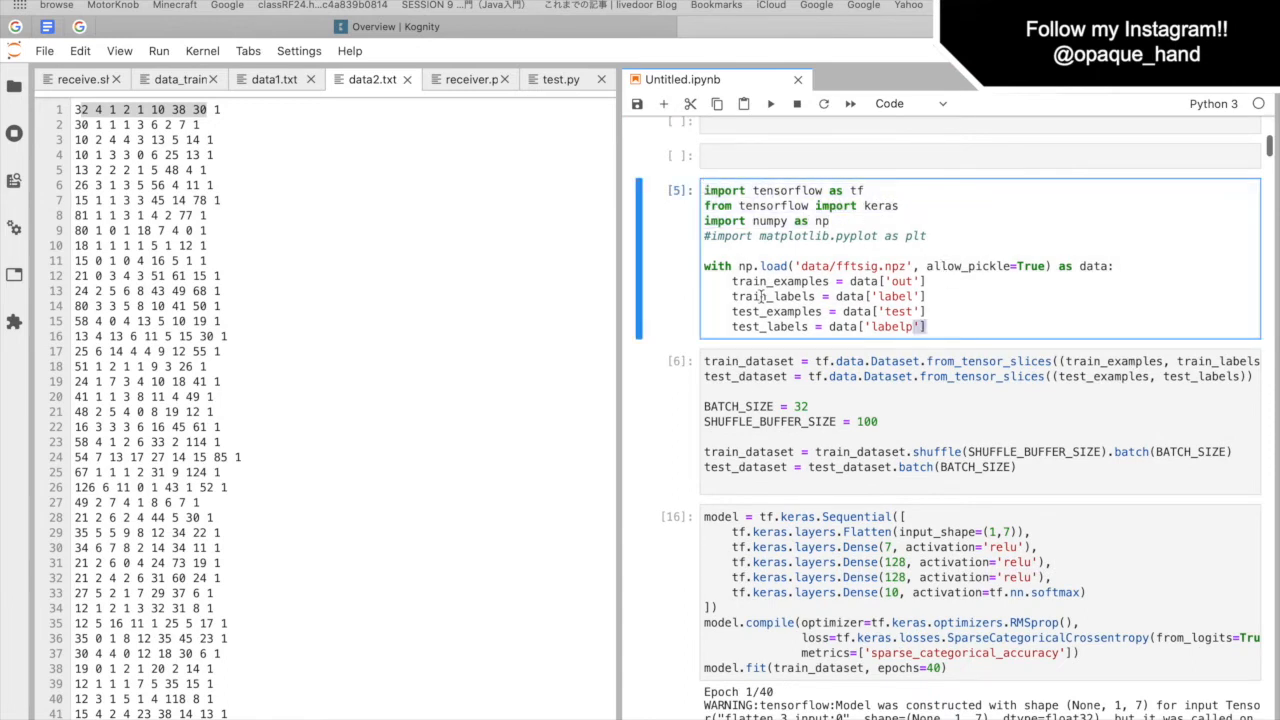
{"action": "left_click_drag", "start_coordinate": [732, 281], "coordinate": [926, 326]}
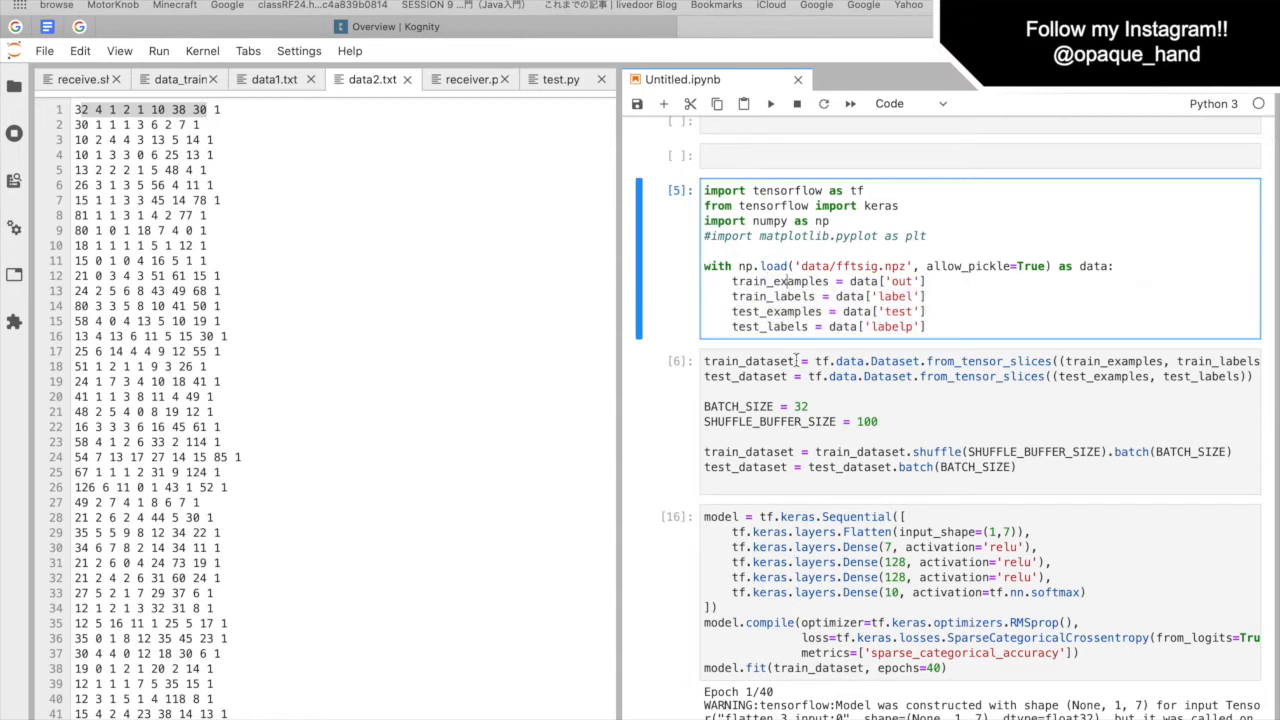
{"action": "scroll", "scroll_direction": "down", "scroll_amount": 3}
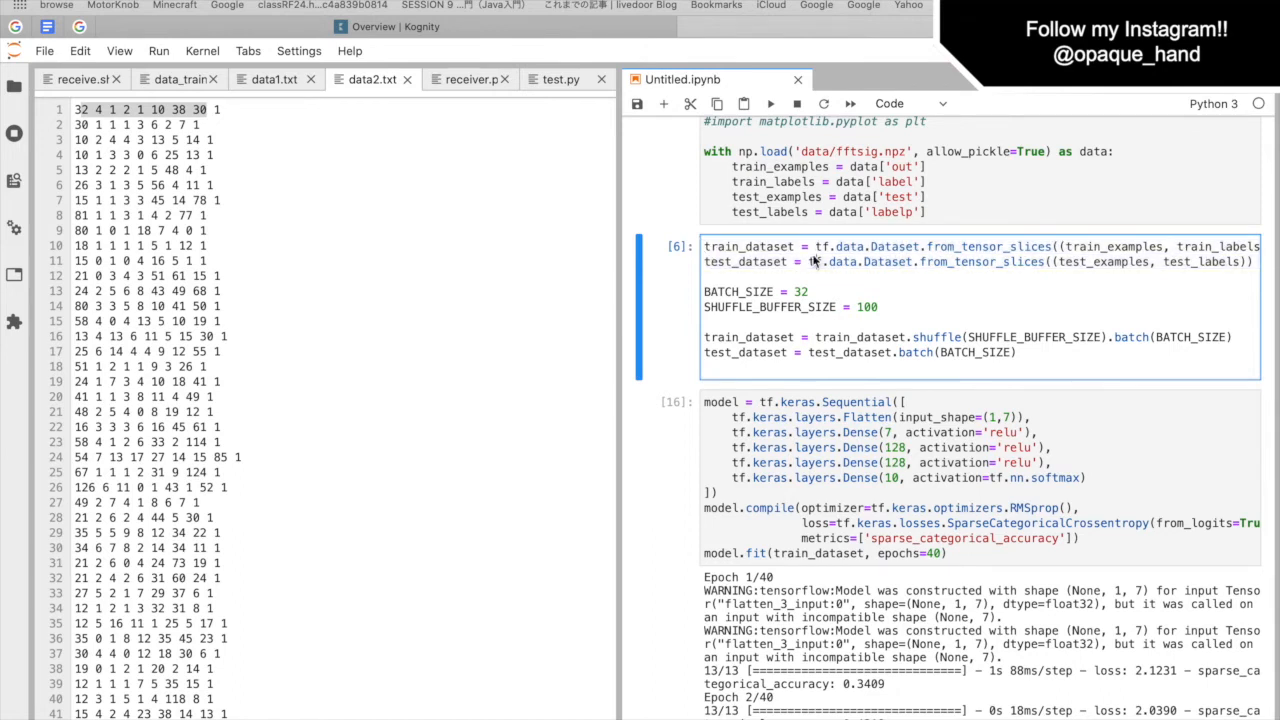
{"action": "scroll", "scroll_direction": "down", "scroll_amount": 3}
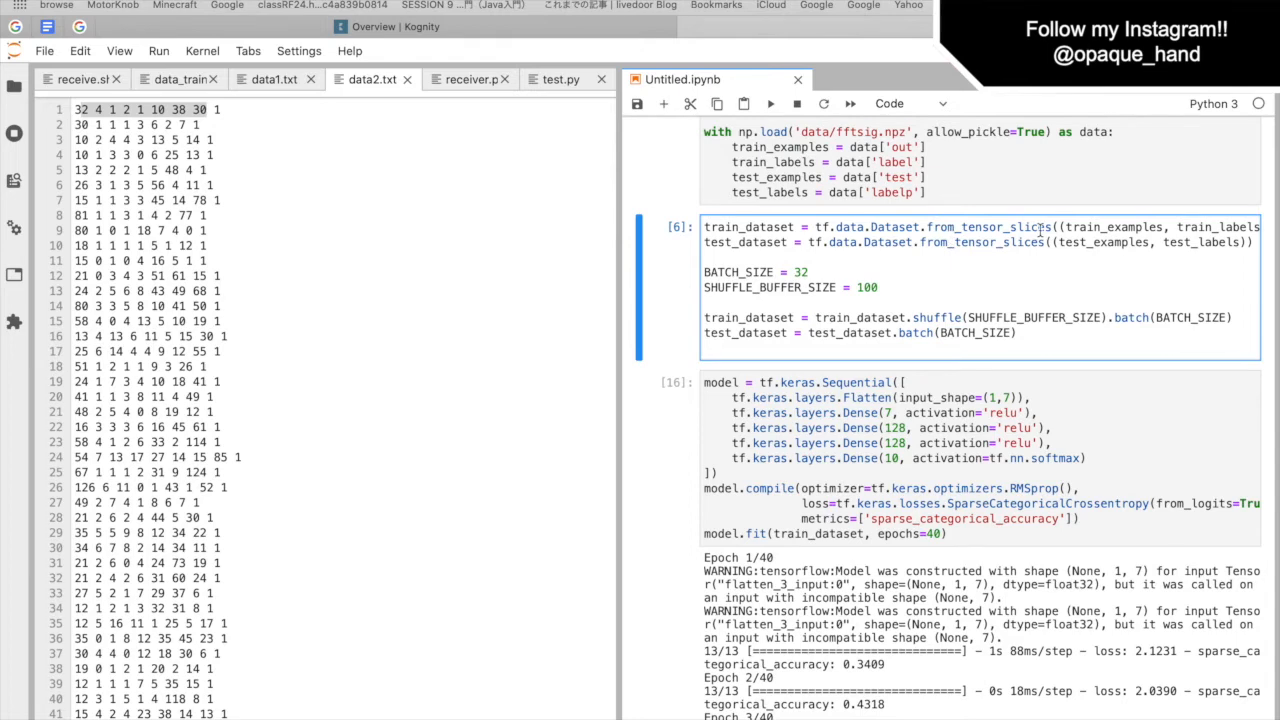
{"action": "scroll", "scroll_direction": "down", "scroll_amount": 3}
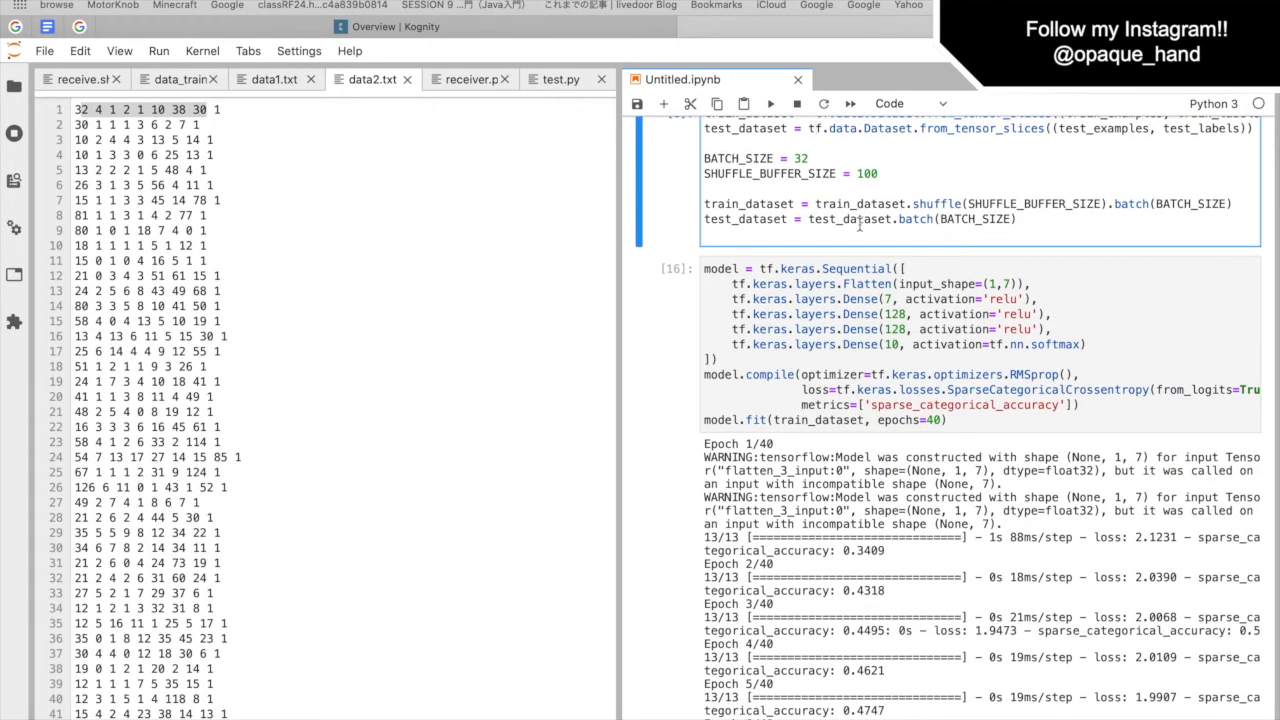
{"action": "scroll", "scroll_direction": "down", "scroll_amount": 3}
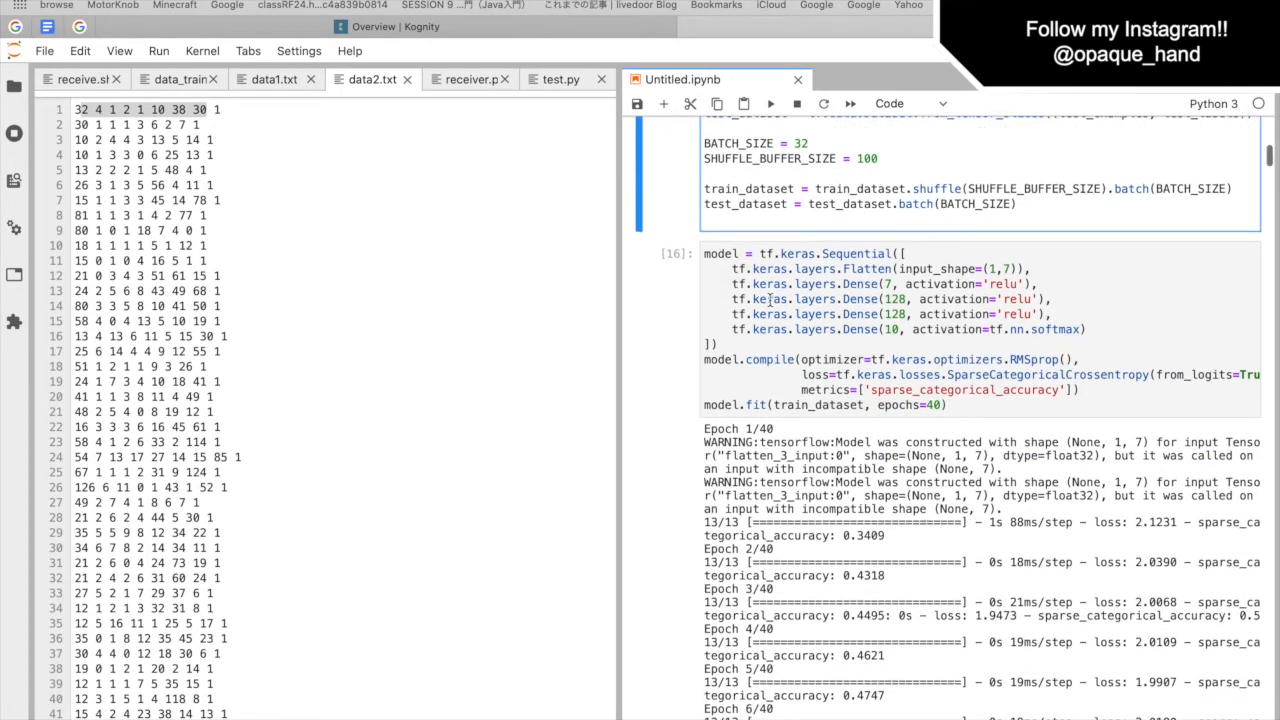
{"action": "left_click", "coordinate": [845, 355]}
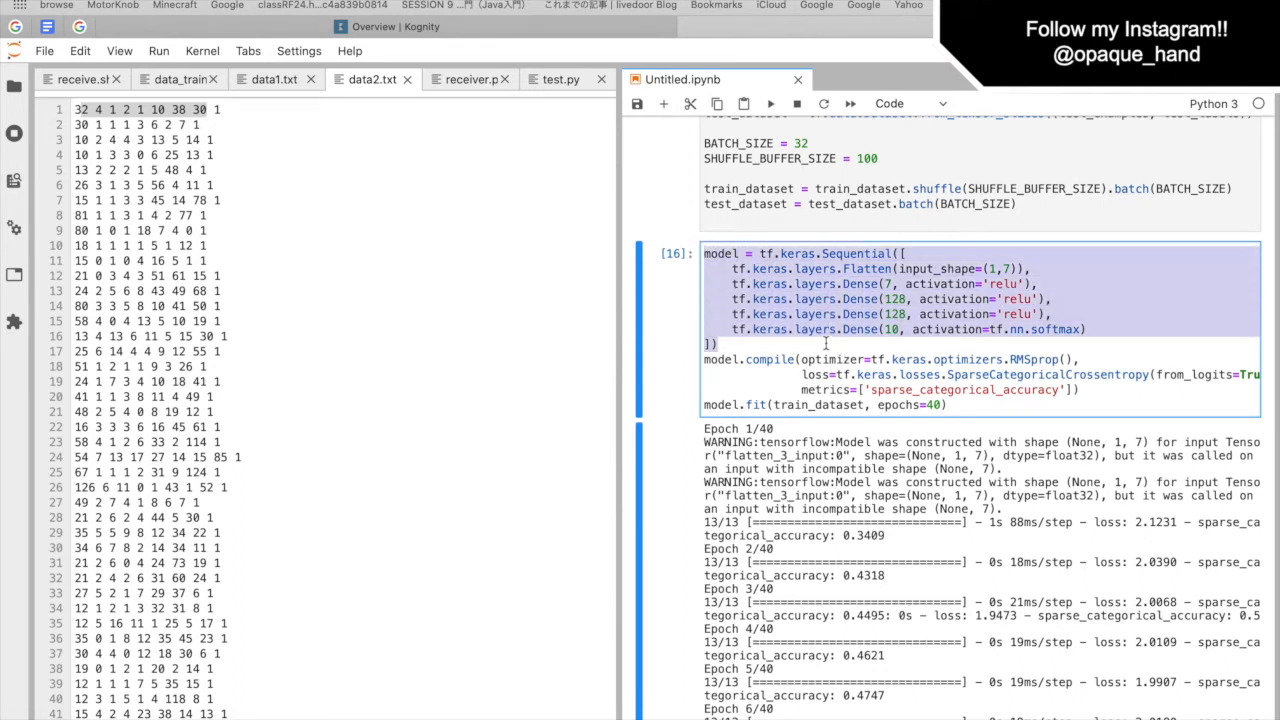
{"action": "mouse_move", "coordinate": [925, 340]}
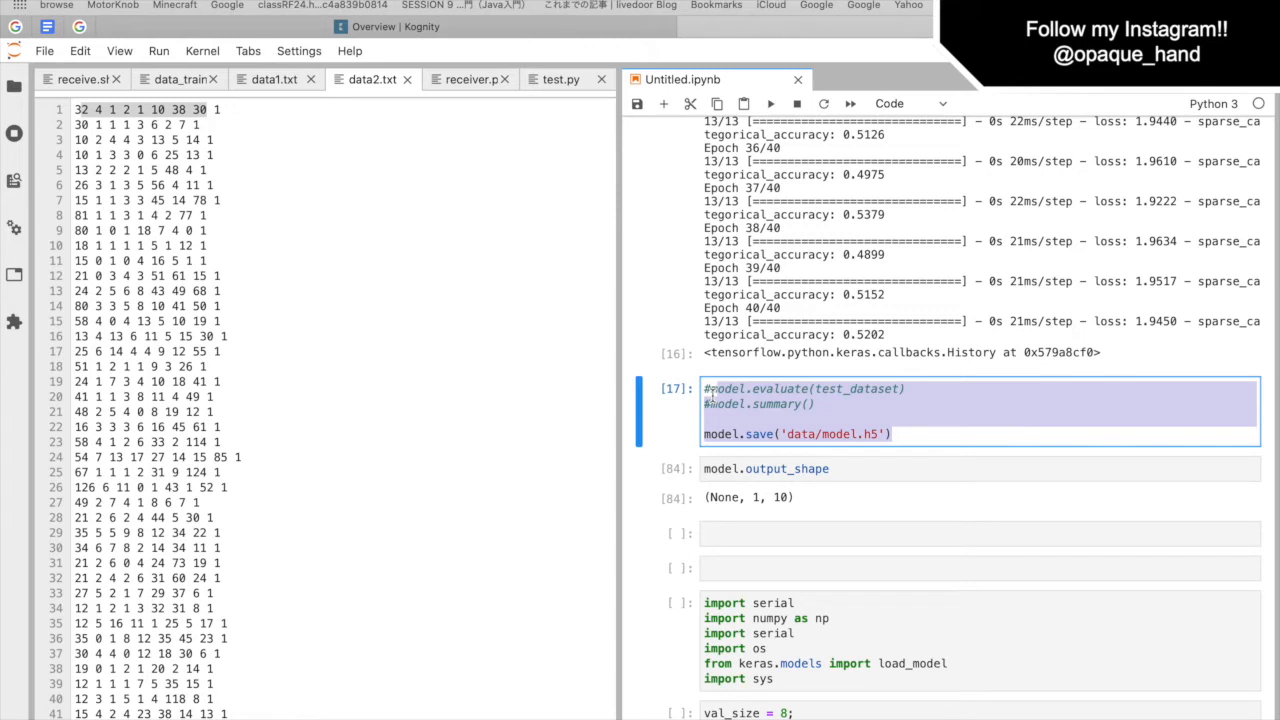
{"action": "scroll", "scroll_direction": "down", "scroll_amount": 3}
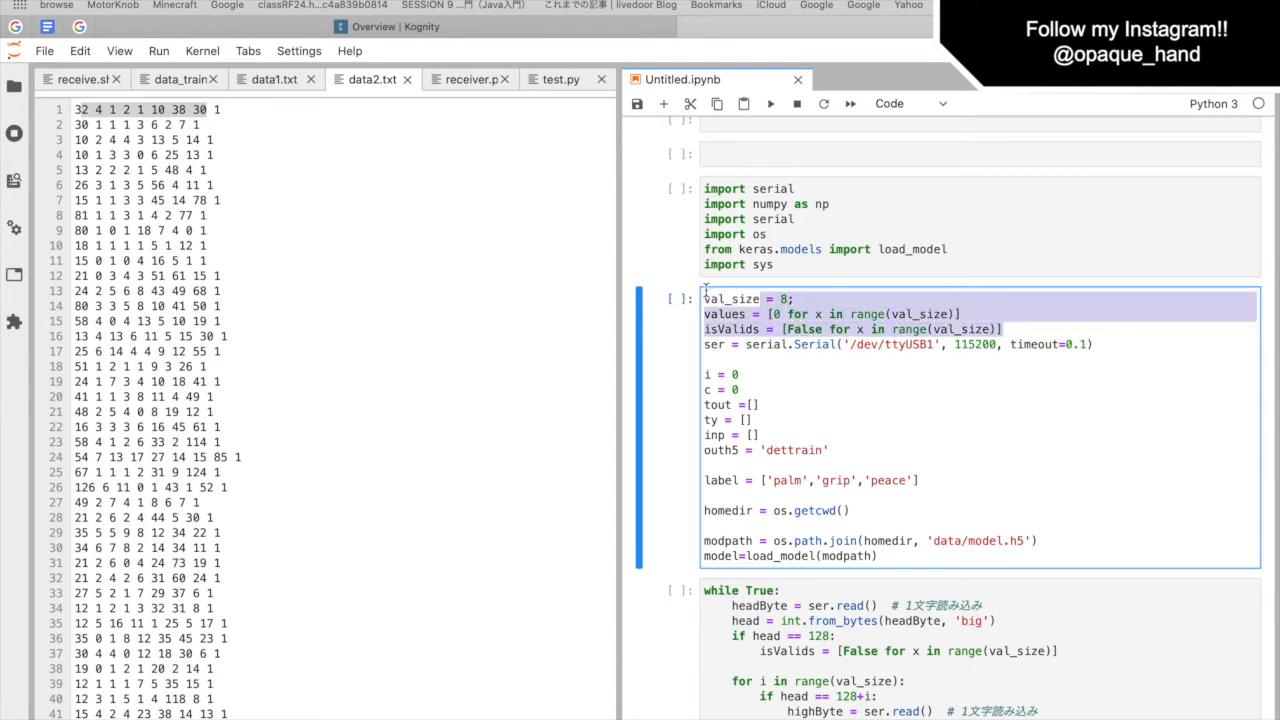
{"action": "left_click", "coordinate": [815, 314]}
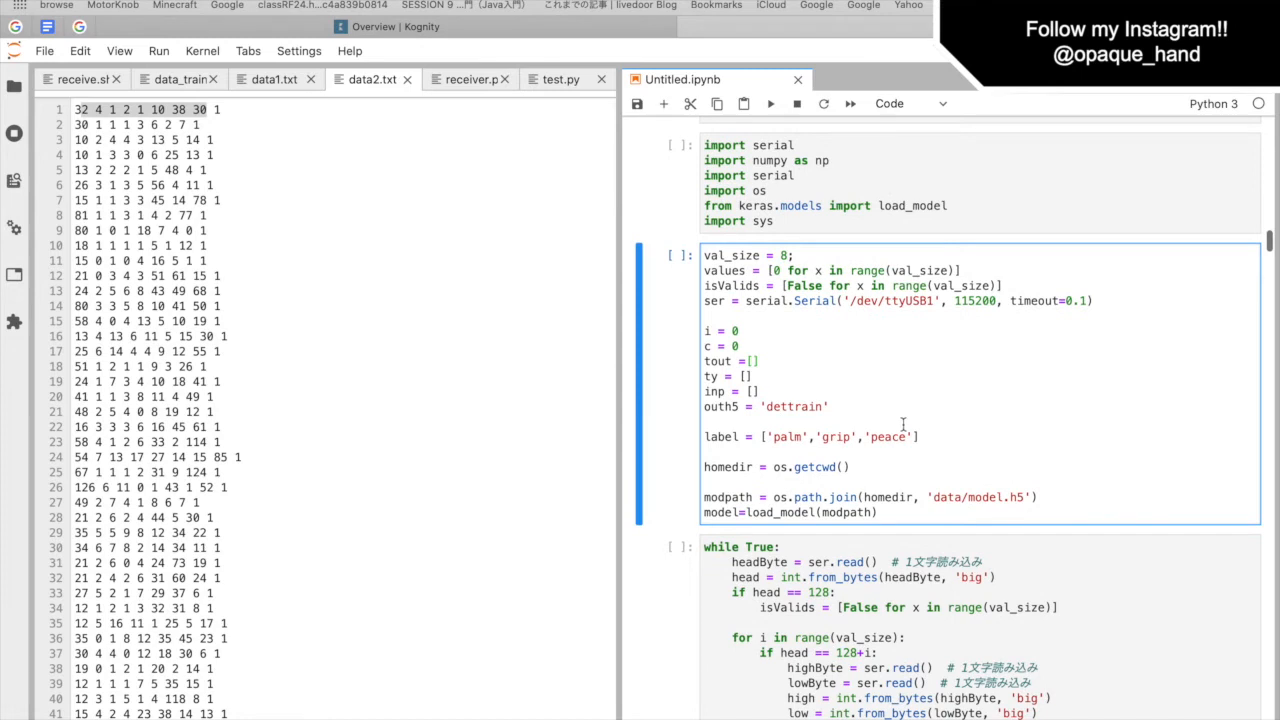
{"action": "mouse_move", "coordinate": [974, 535]}
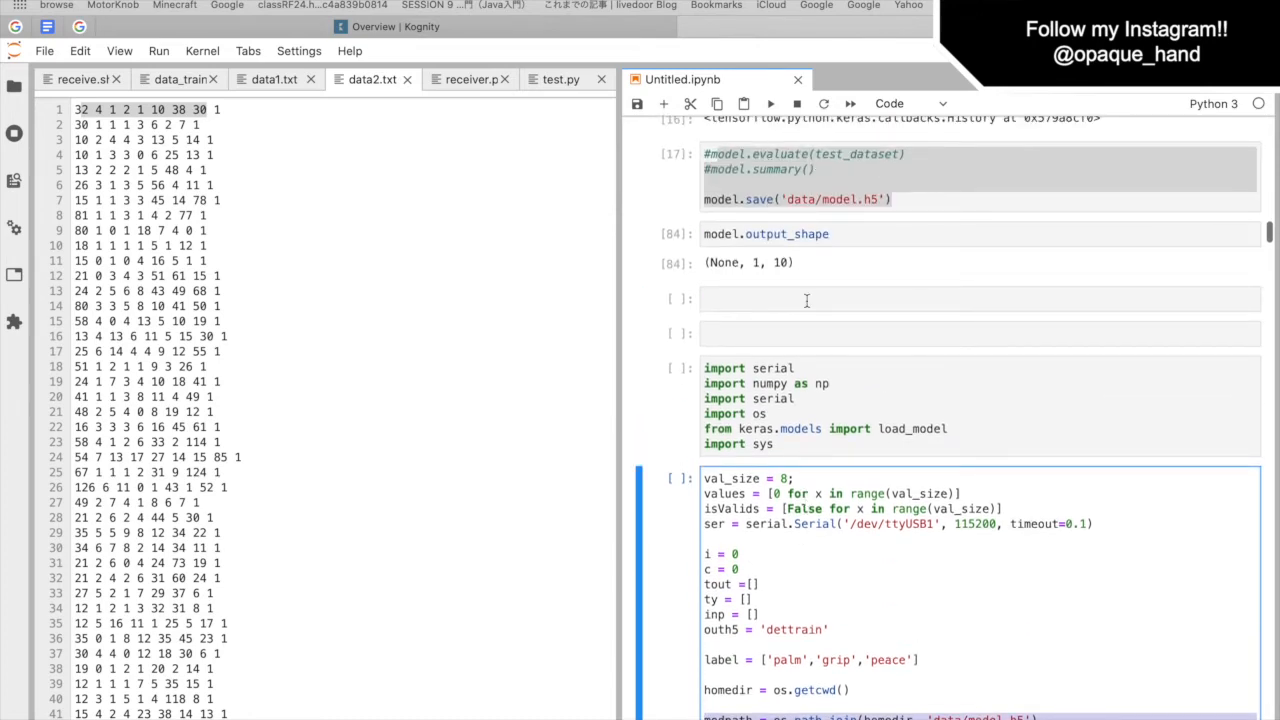
{"action": "scroll", "scroll_direction": "down", "scroll_amount": 3}
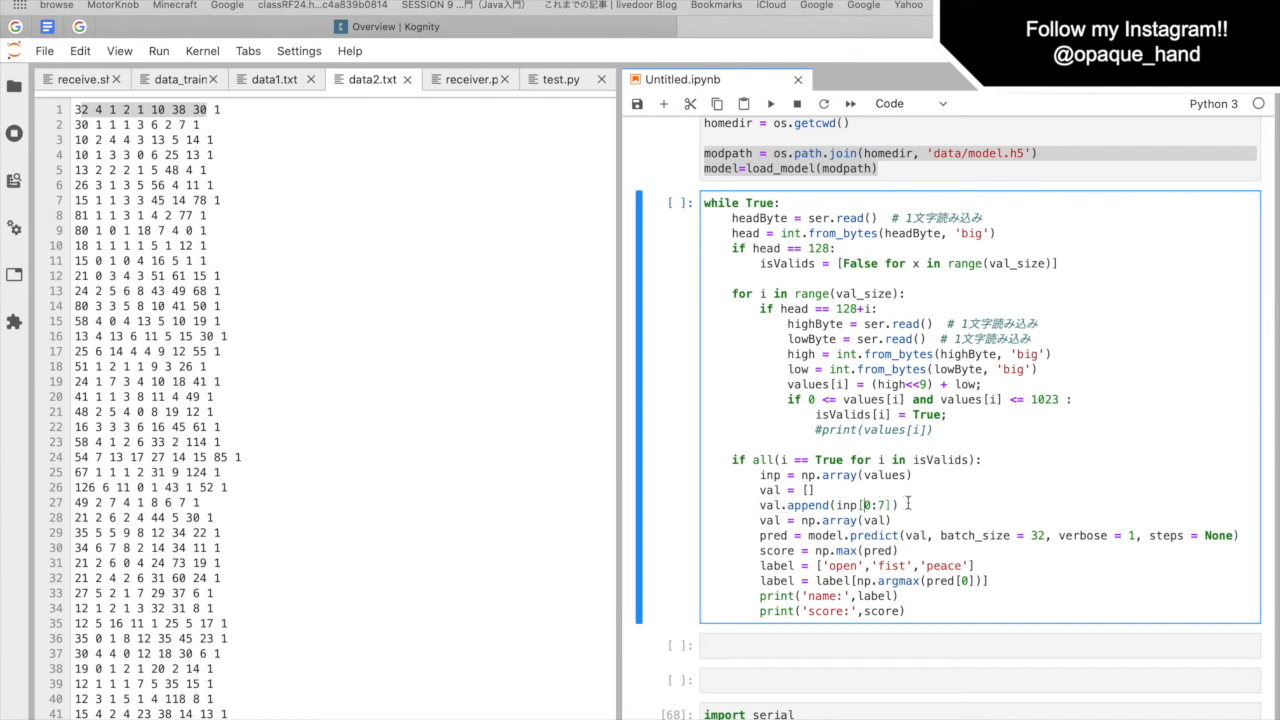
{"action": "left_click_drag", "start_coordinate": [762, 474], "coordinate": [898, 504]}
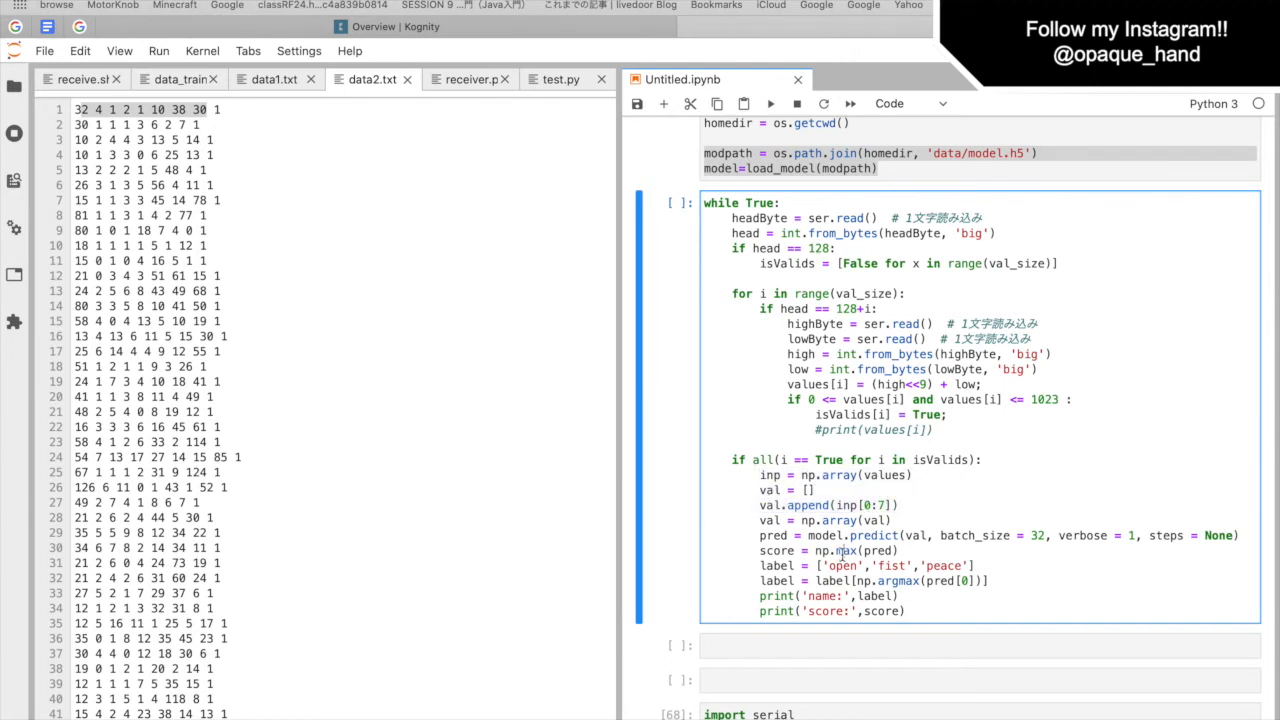
{"action": "scroll", "scroll_direction": "down", "scroll_amount": 3}
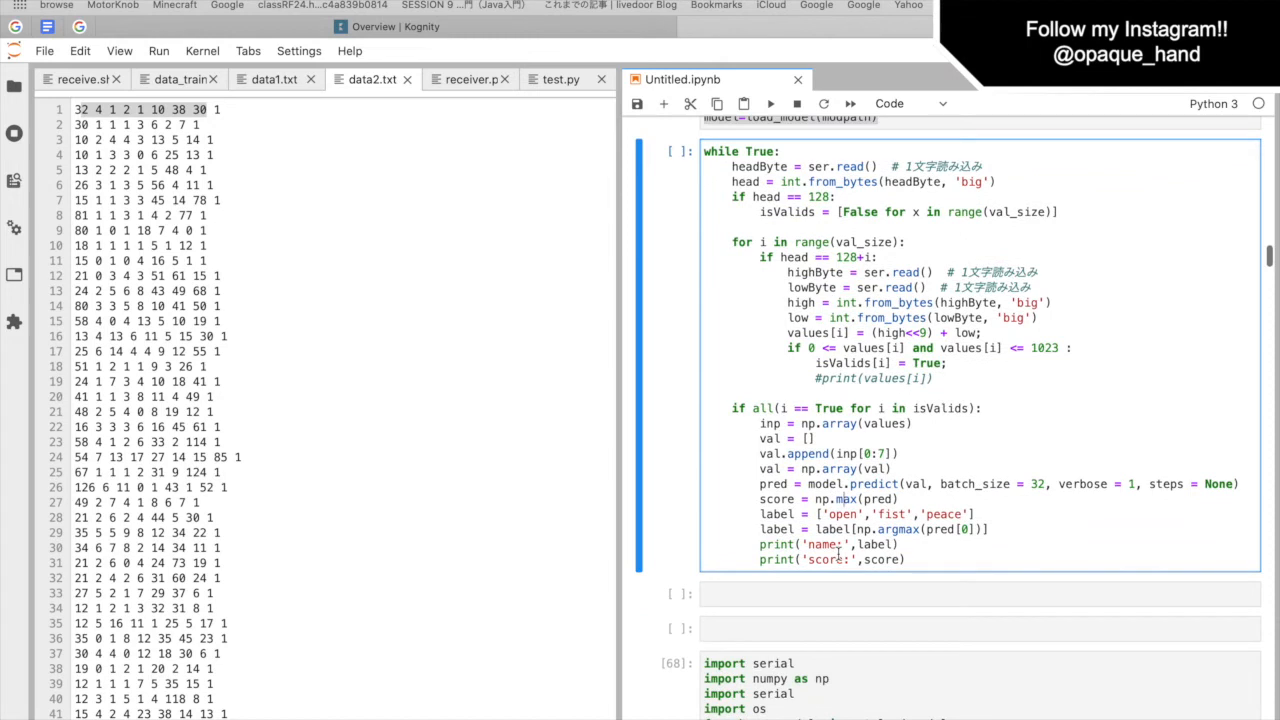